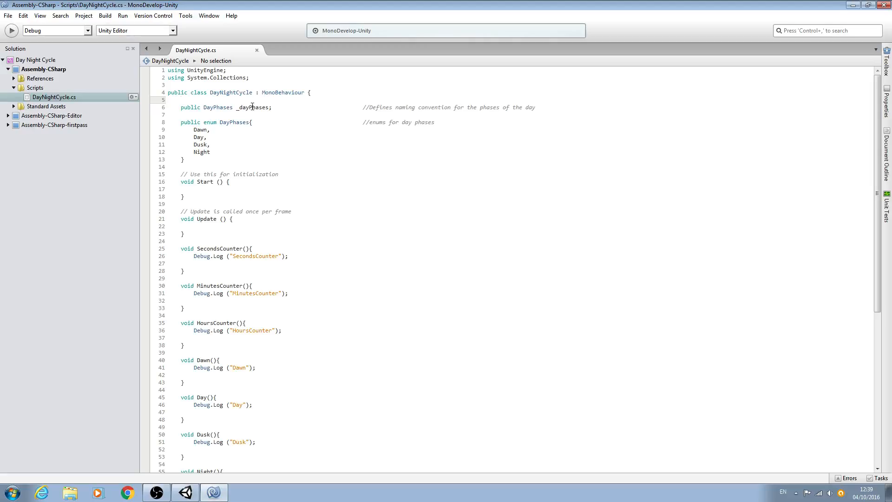
- Insert blank lines below the class header, above the _dayPhases field
click(182, 99)
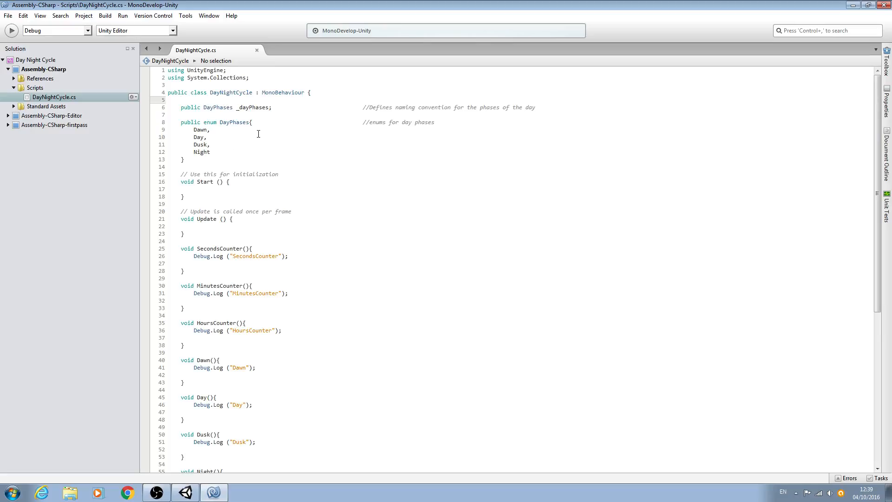
scroll(down, 3)
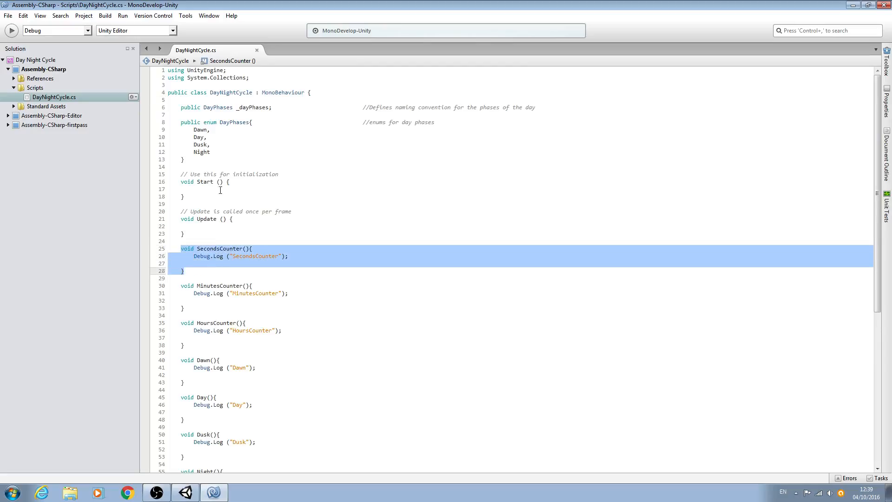
scroll(down, 3)
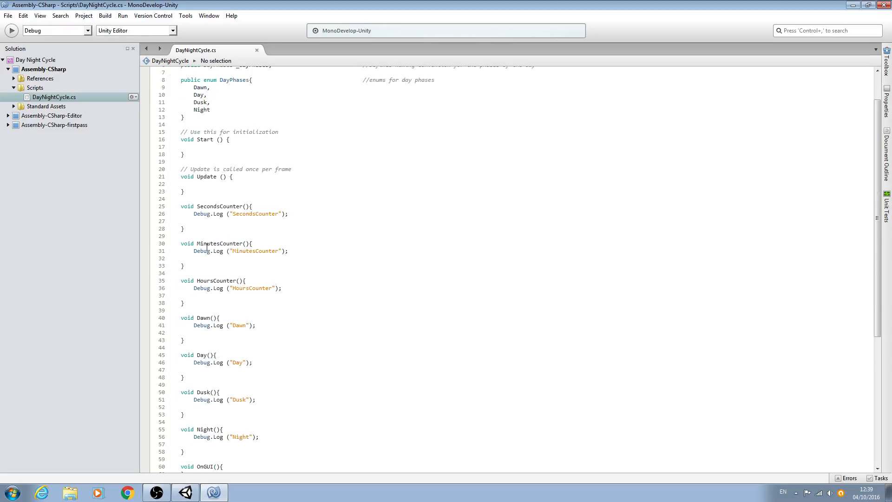
drag(180, 243, 184, 265)
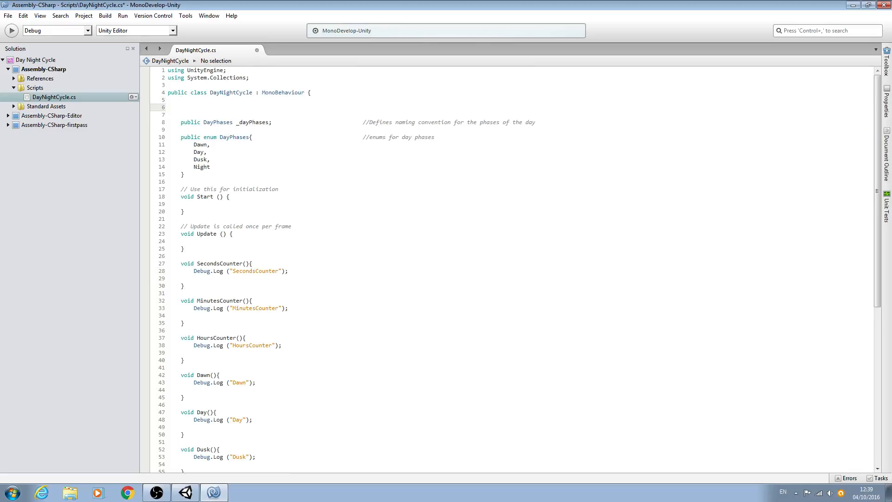
- Declare public int _days; commented 'Defines naming convention for the days'
click(183, 107)
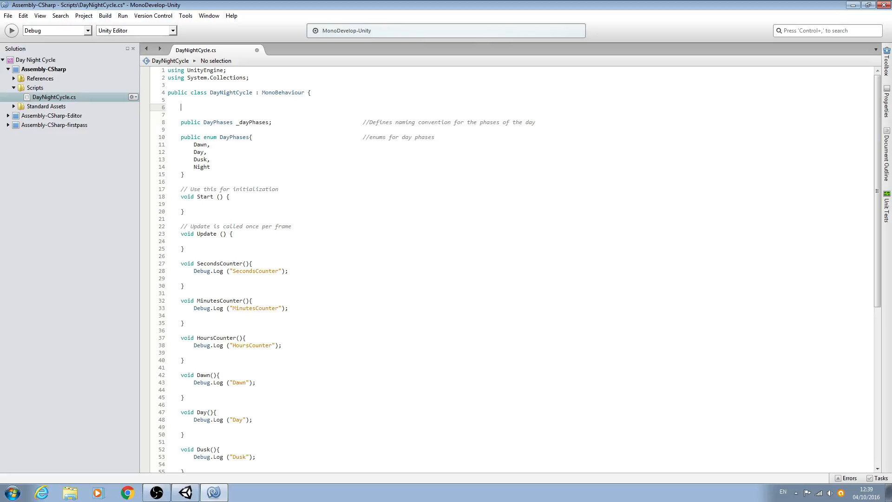
text(puc1)
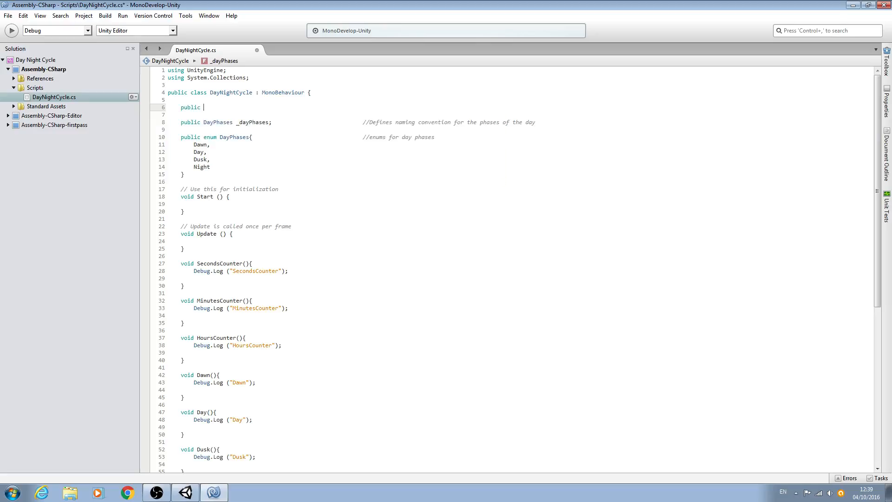
text(int)
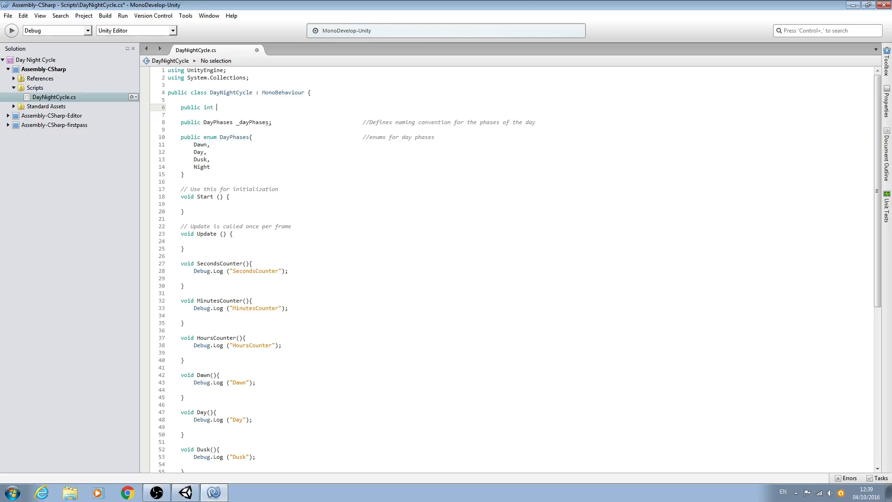
text(_da)
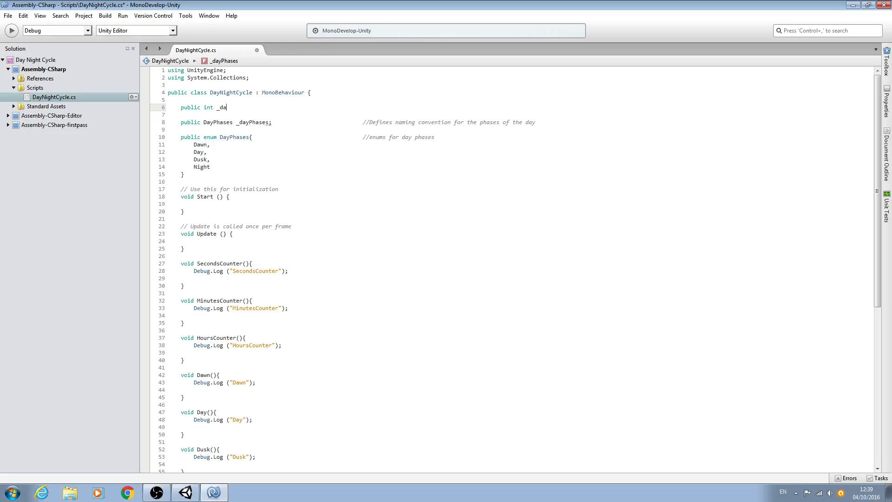
text(ys;)
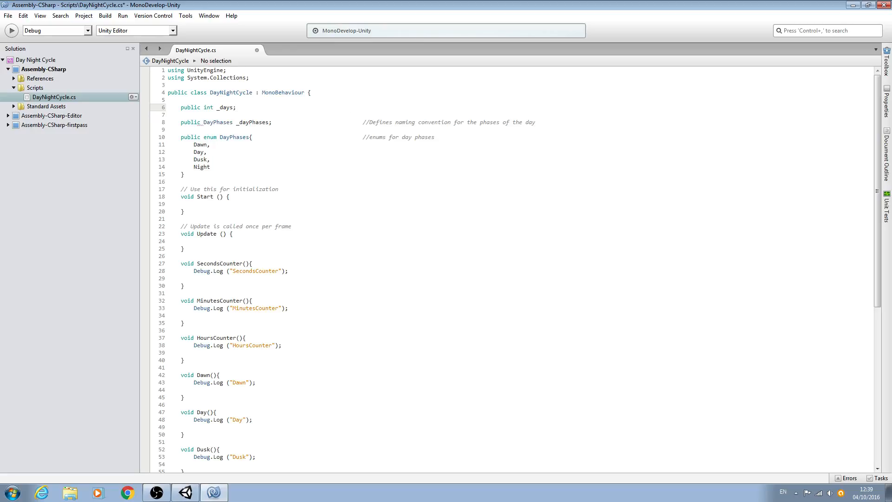
text(//Defines n)
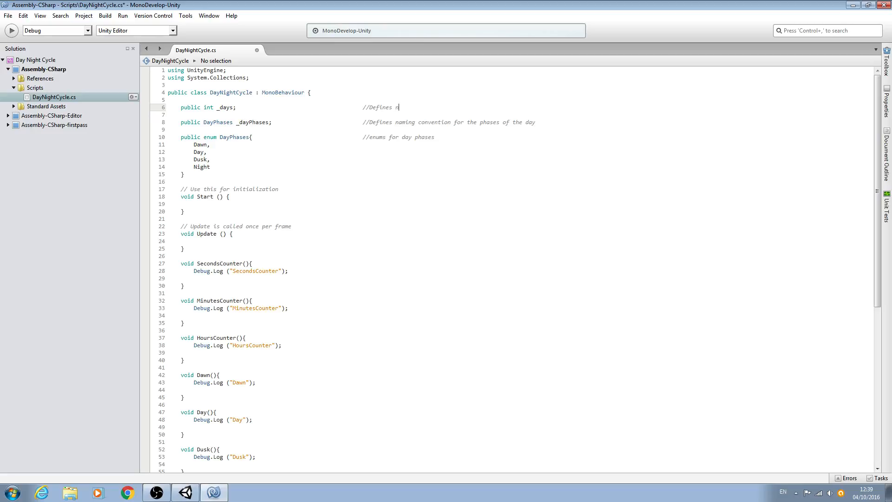
text(aming con)
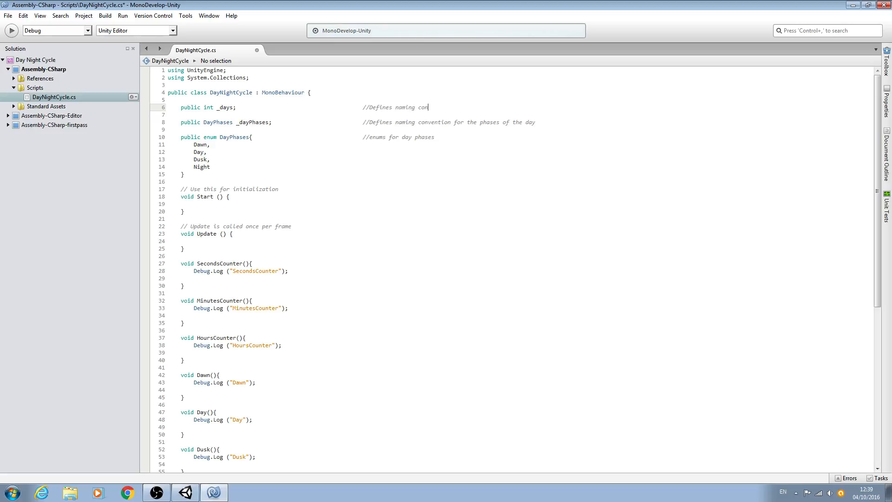
text(vention for)
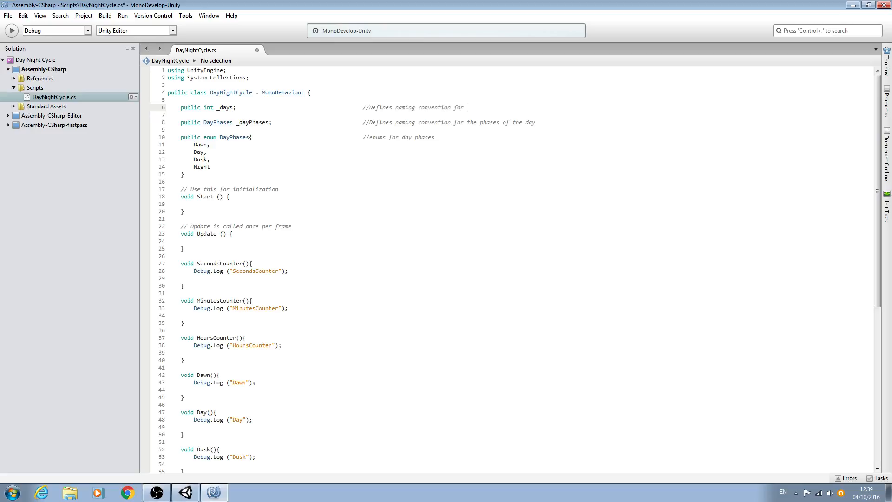
text(the da)
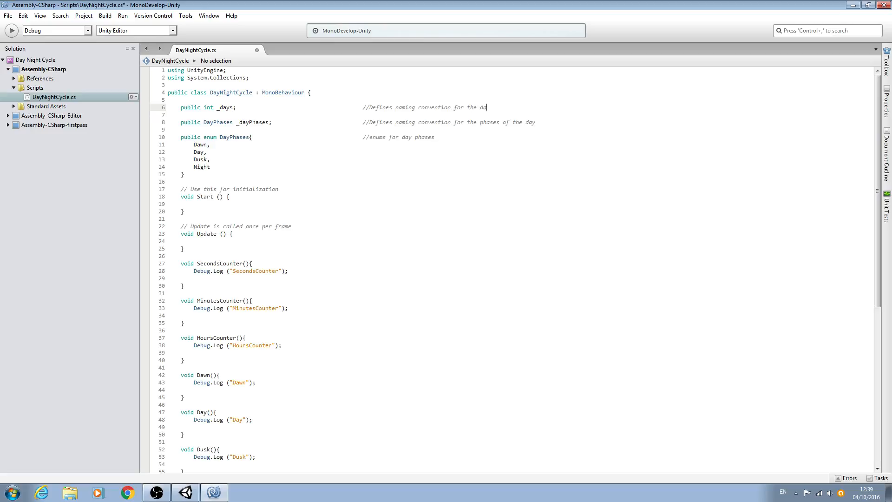
text(ys)
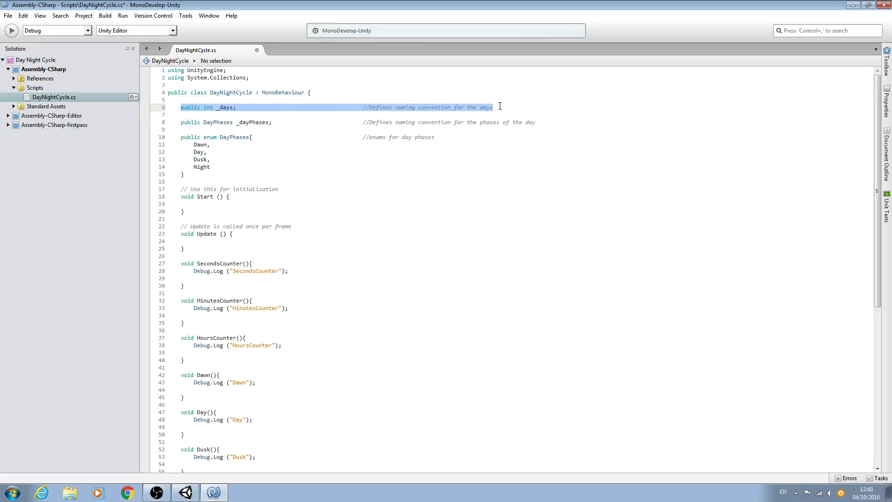
mouse_move(313, 144)
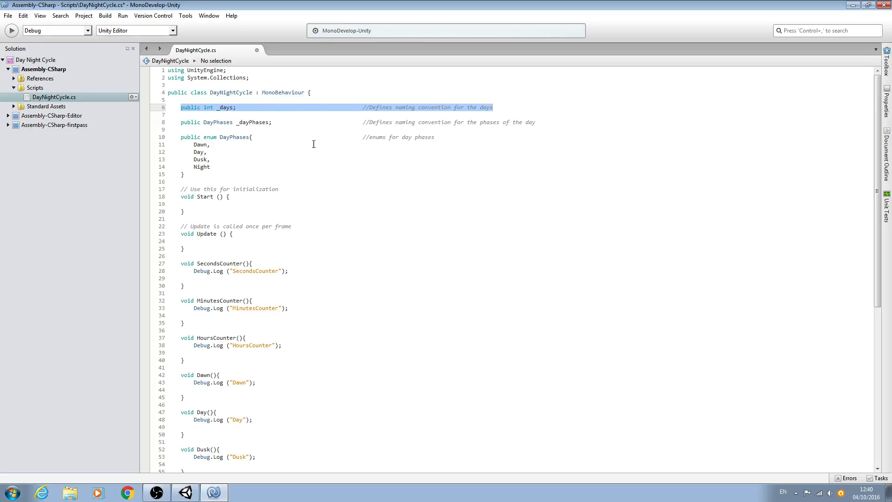
mouse_move(310, 114)
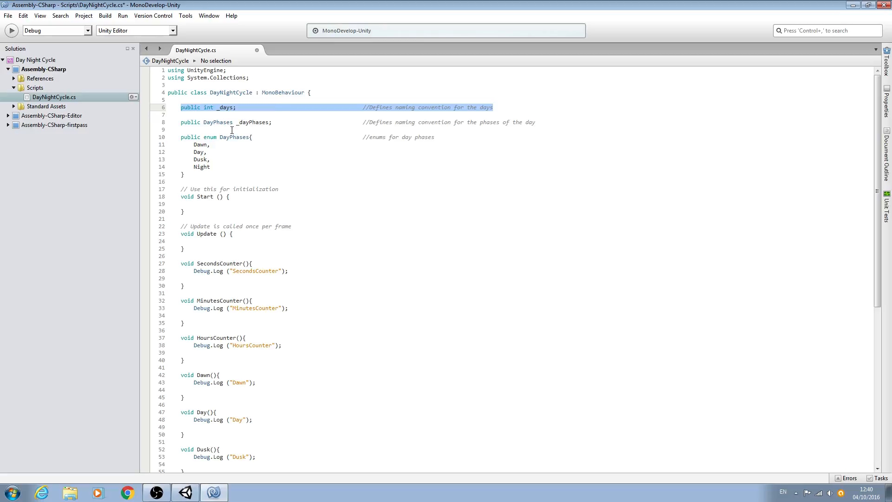
mouse_move(310, 203)
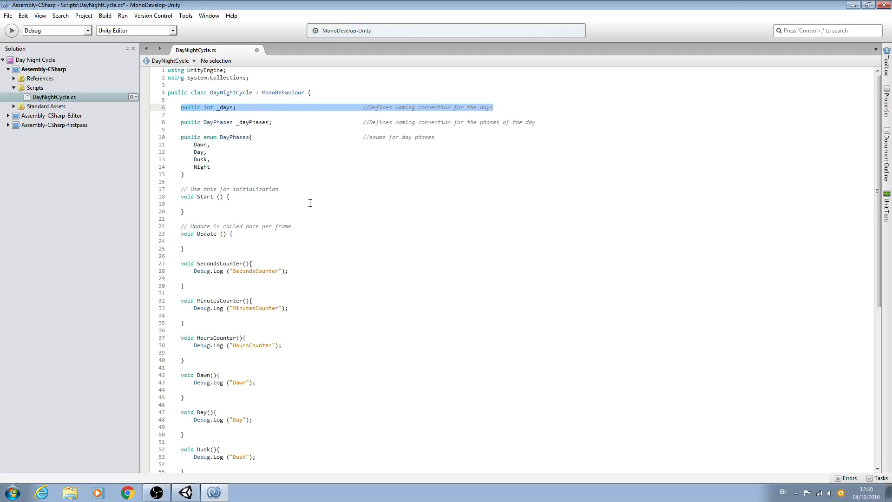
scroll(down, 3)
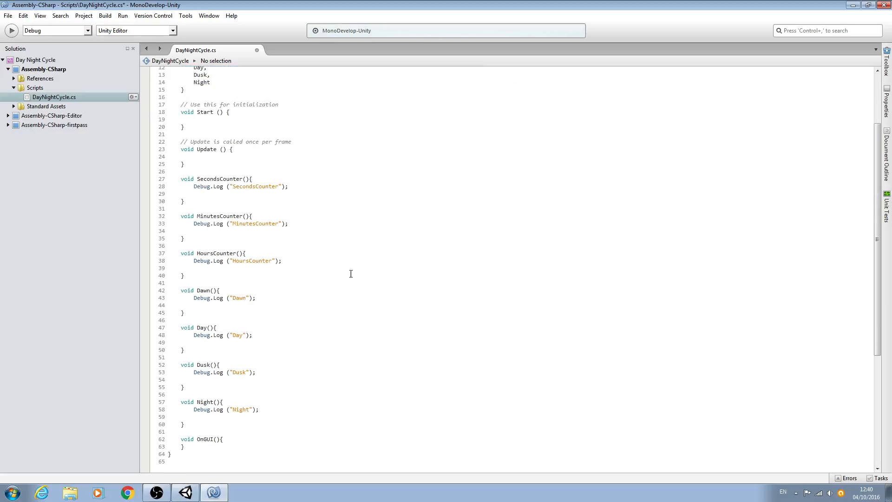
mouse_move(275, 246)
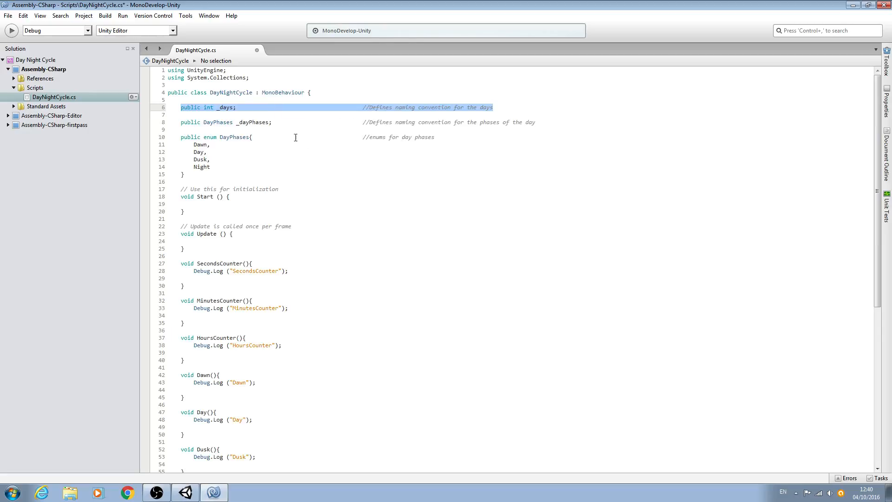
- Duplicate the _days line and rename a copy to _hours with comment 'hours'
right_click(239, 114)
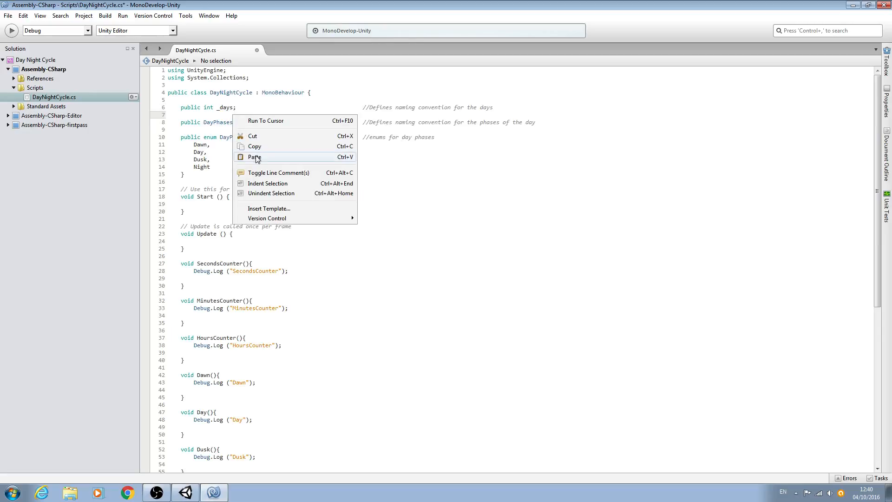
click(254, 157)
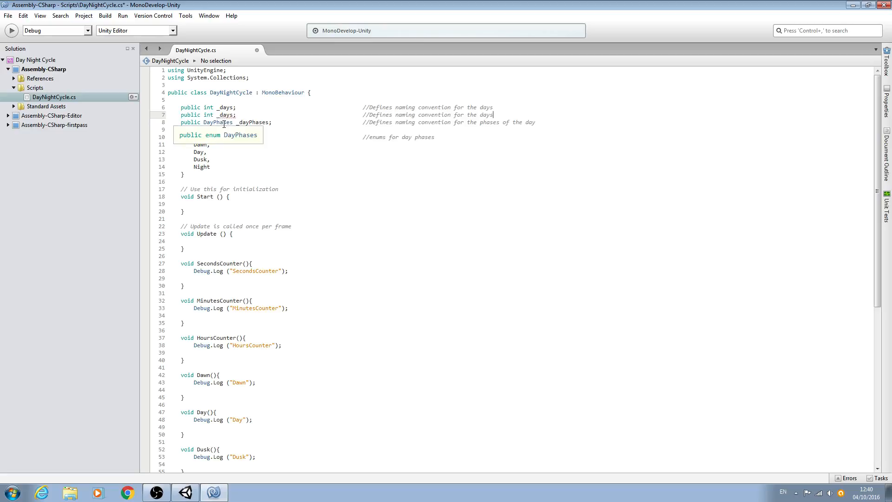
right_click(222, 124)
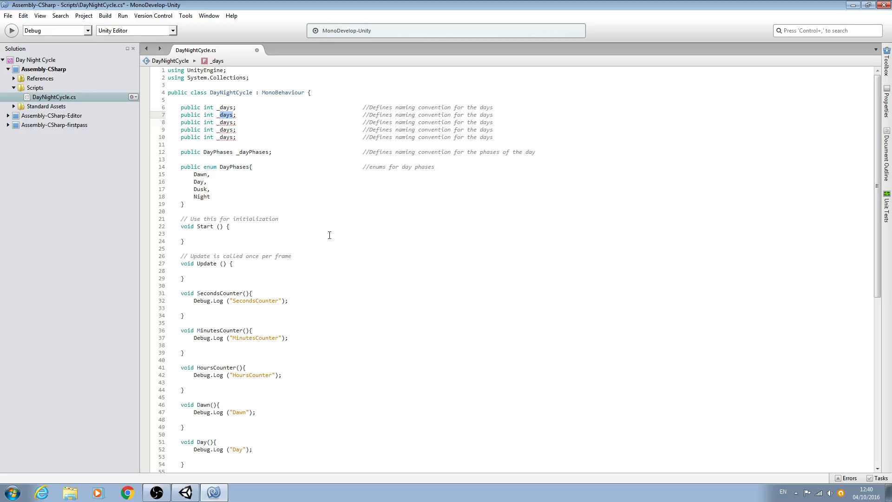
text(_hours)
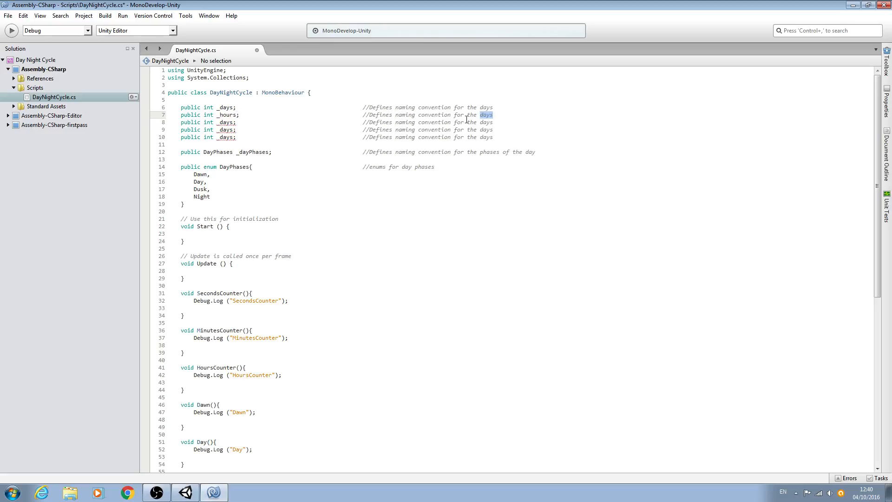
mouse_move(404, 109)
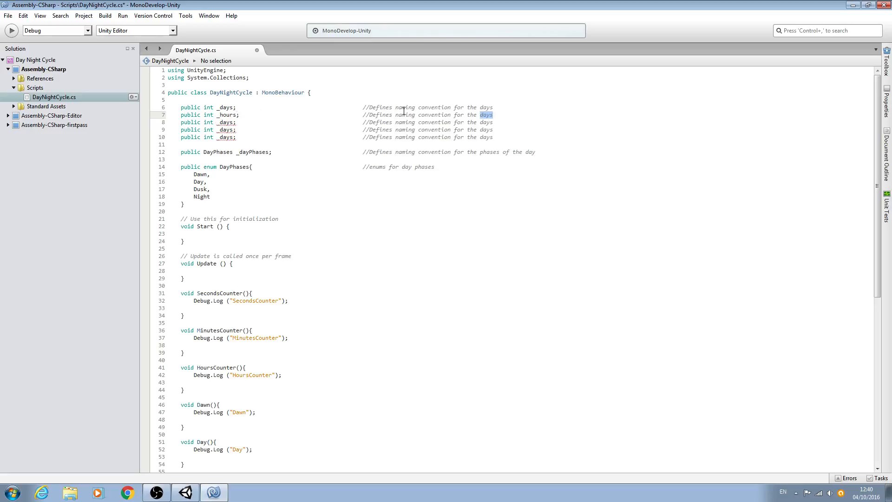
text(hours)
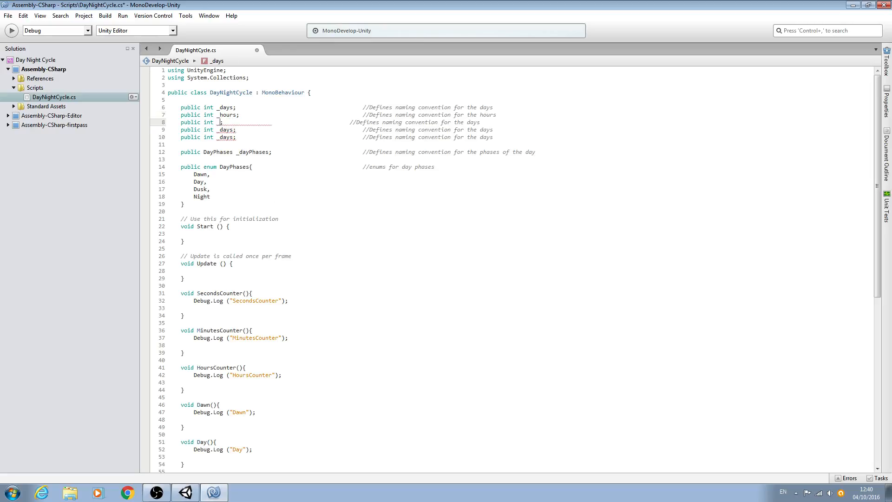
- Turn the remaining copies into _minutes, _seconds and _counter with matching comments
text(minu)
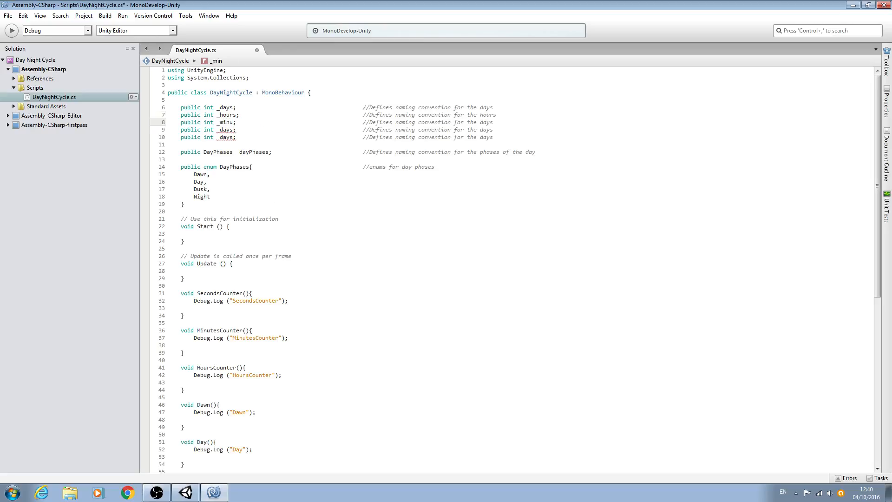
text(tes)
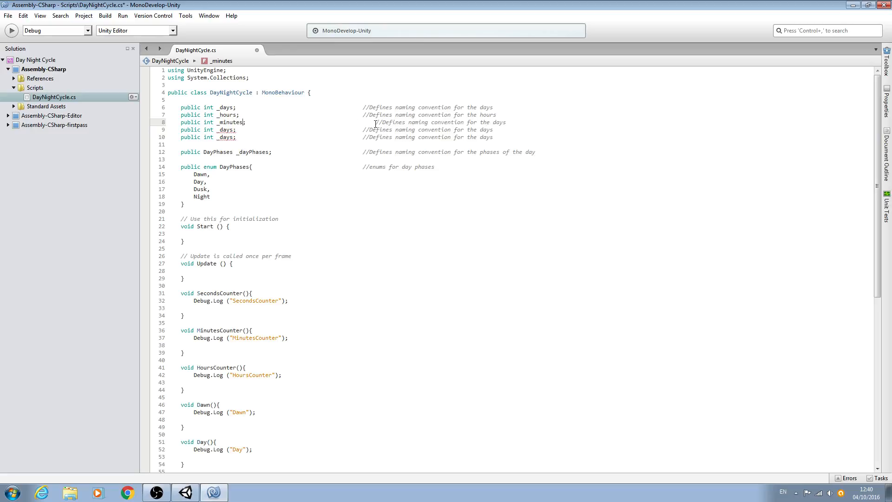
double_click(485, 121)
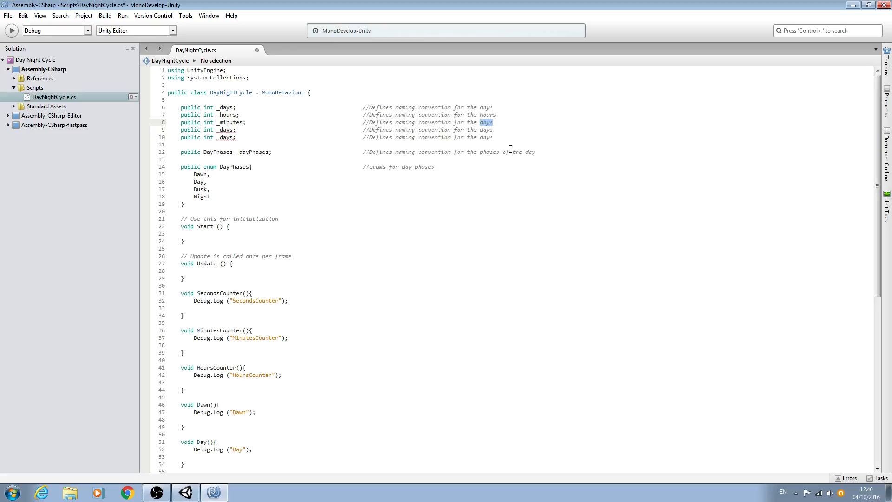
text(minute)
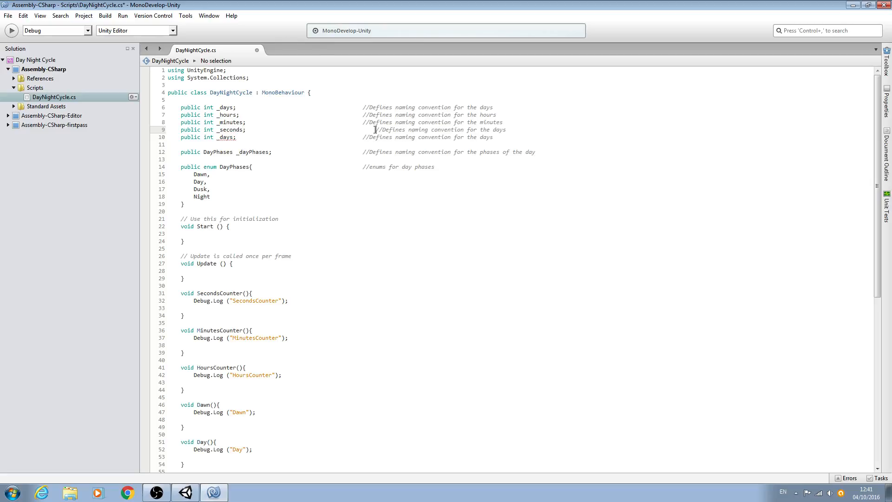
double_click(486, 129)
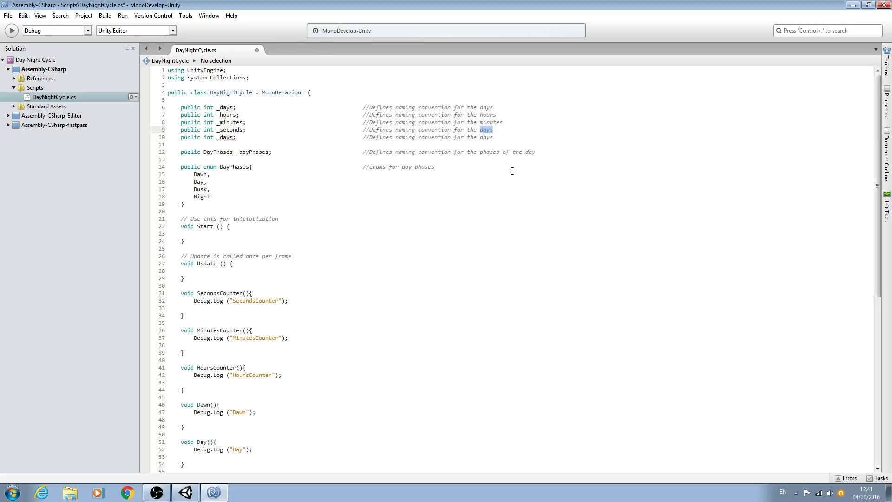
text(second)
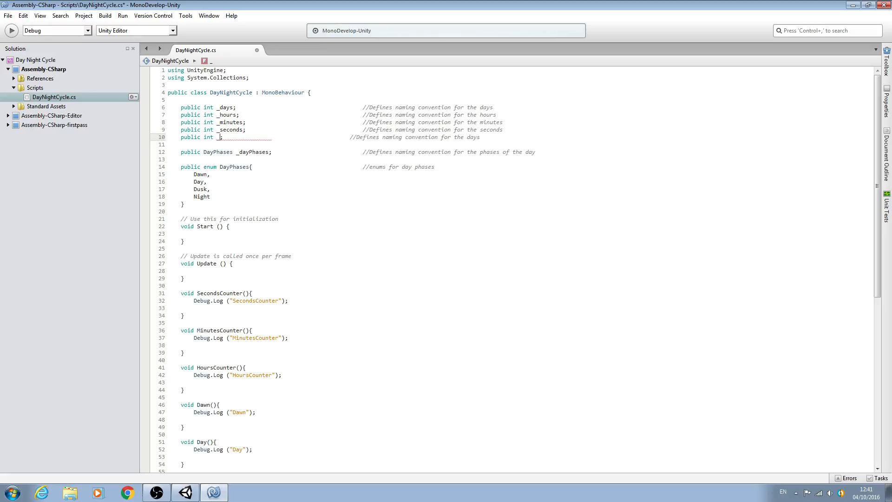
text(counter)
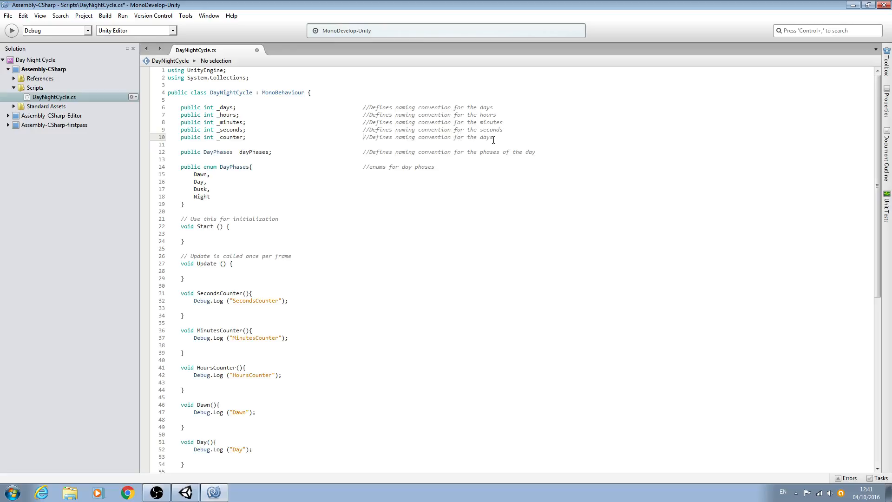
double_click(485, 137)
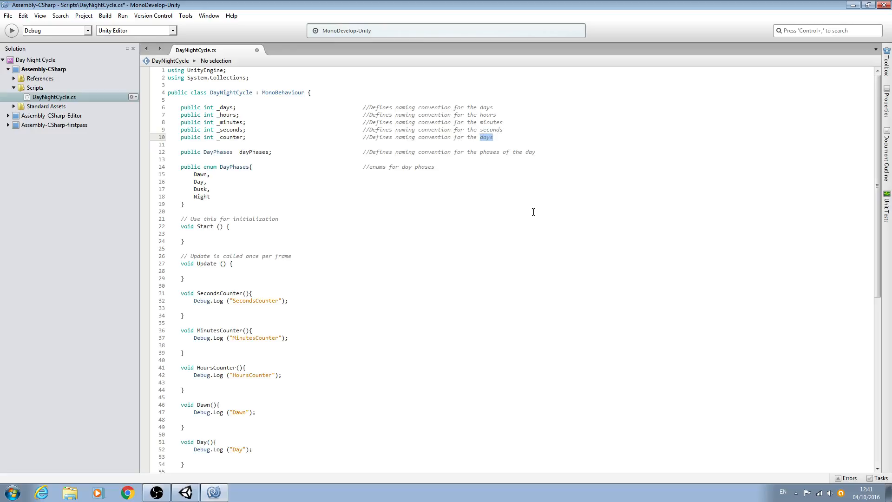
text(counter)
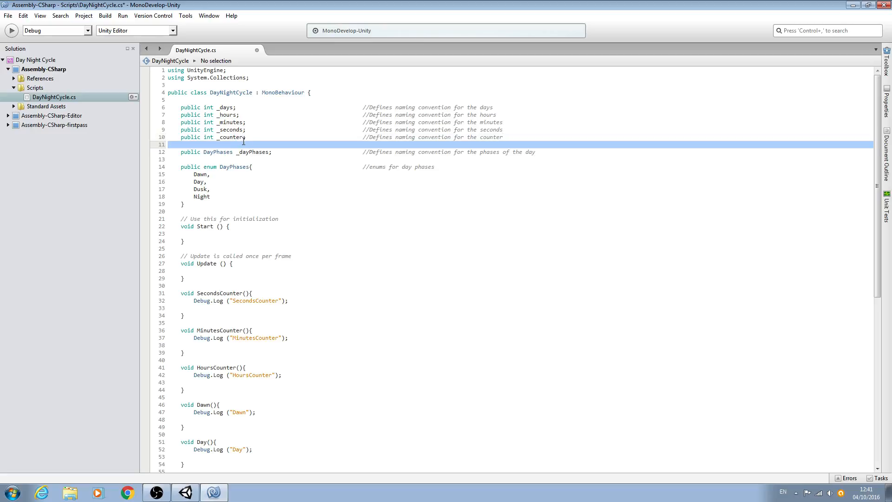
- Add public int _dawnStartTime = 6; on a new line below _counter
scroll(down, 3)
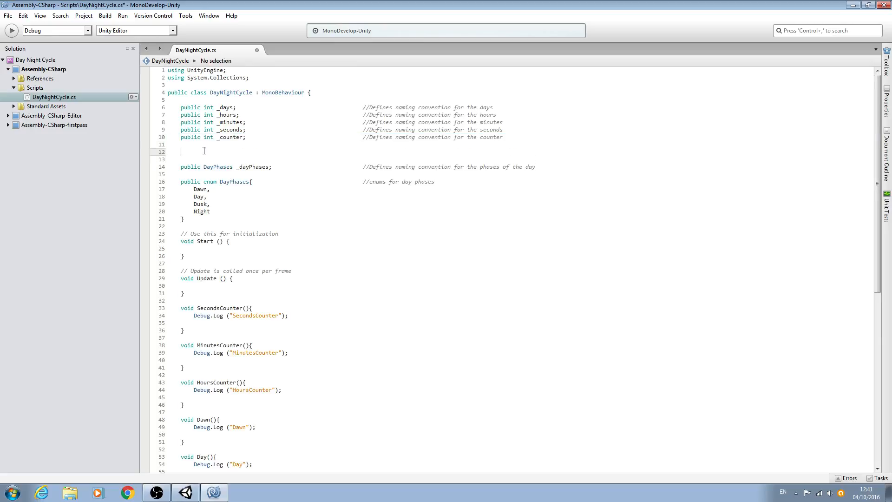
text(public)
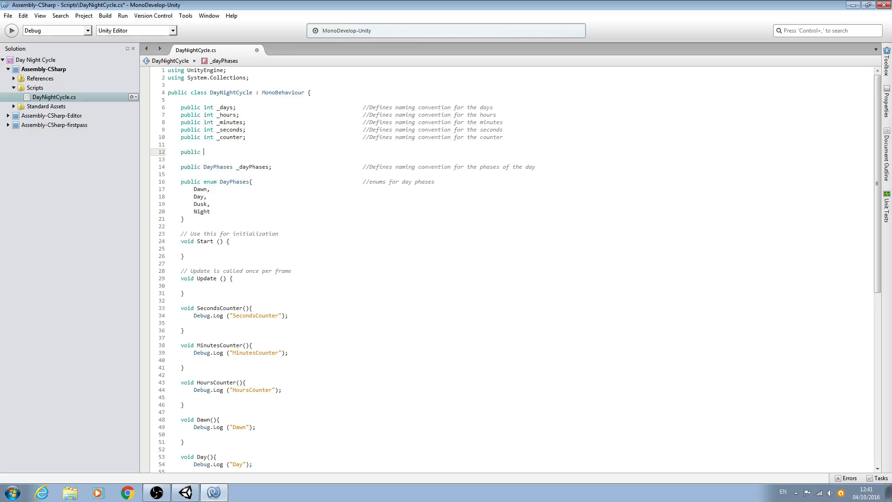
text(int)
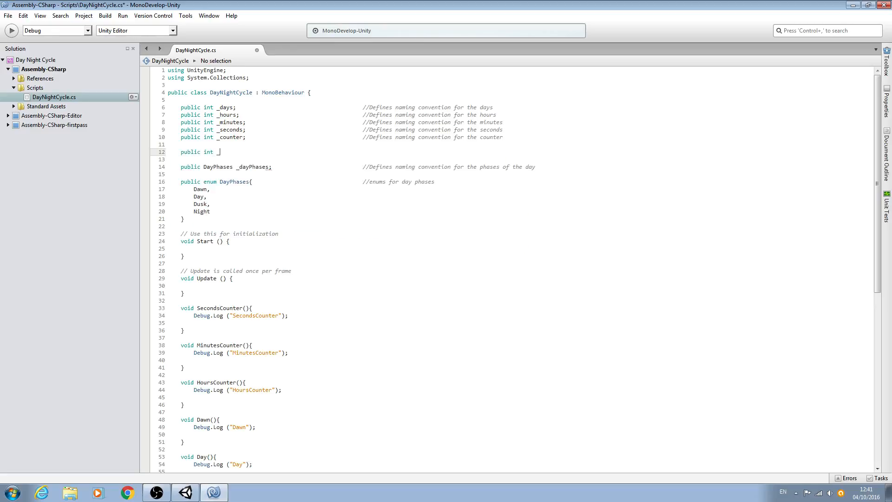
text(_dawnStartT)
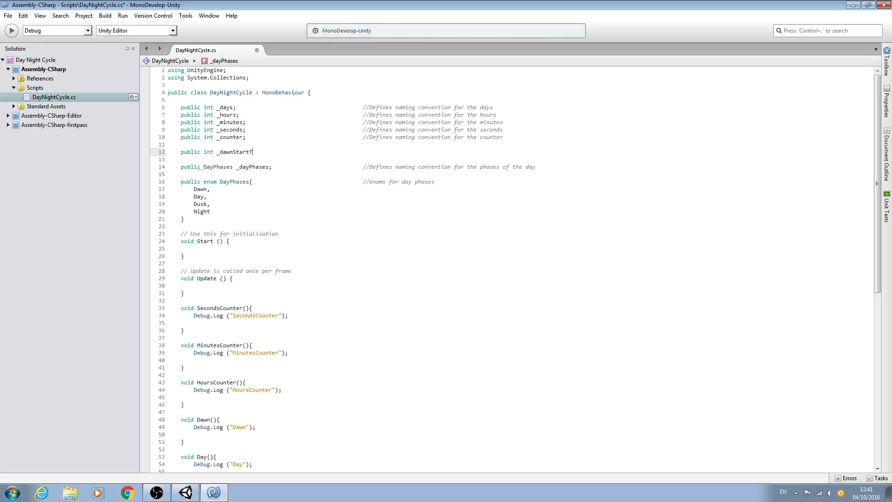
text(ime)
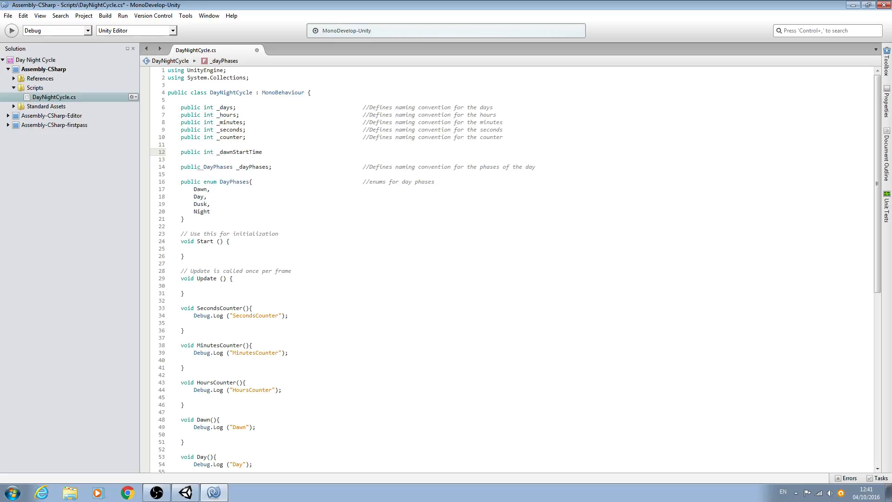
text(=)
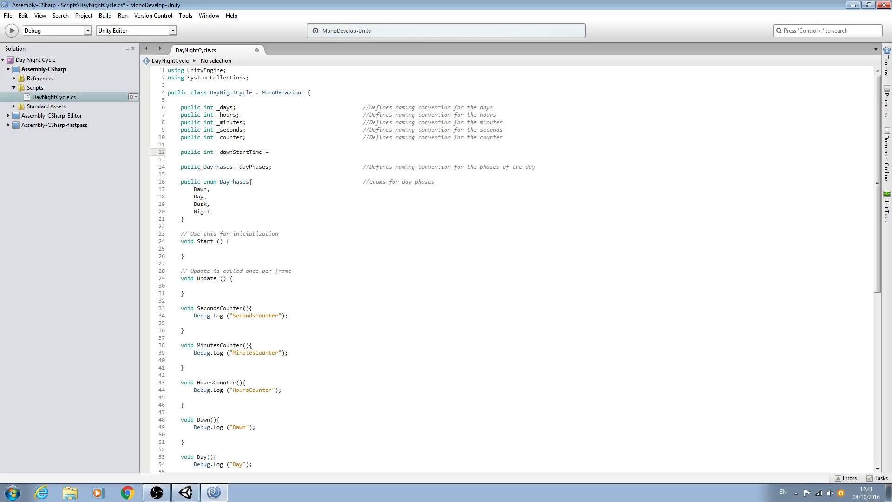
text(6;)
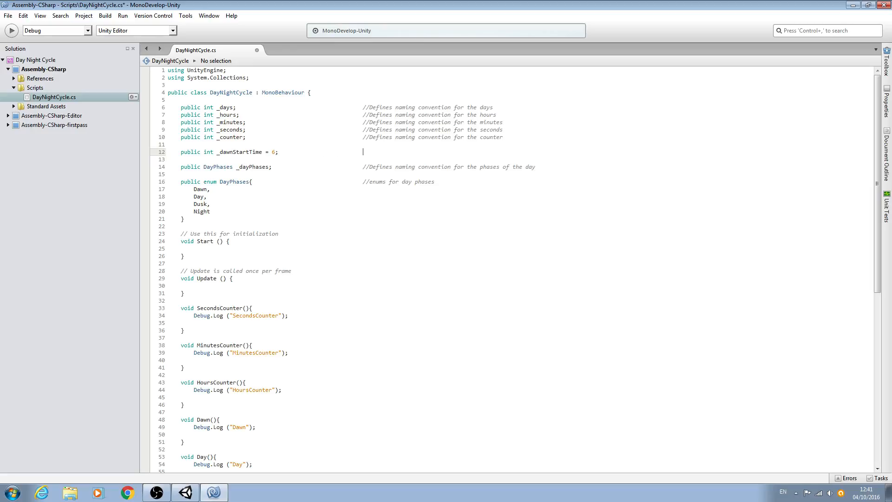
mouse_move(205, 151)
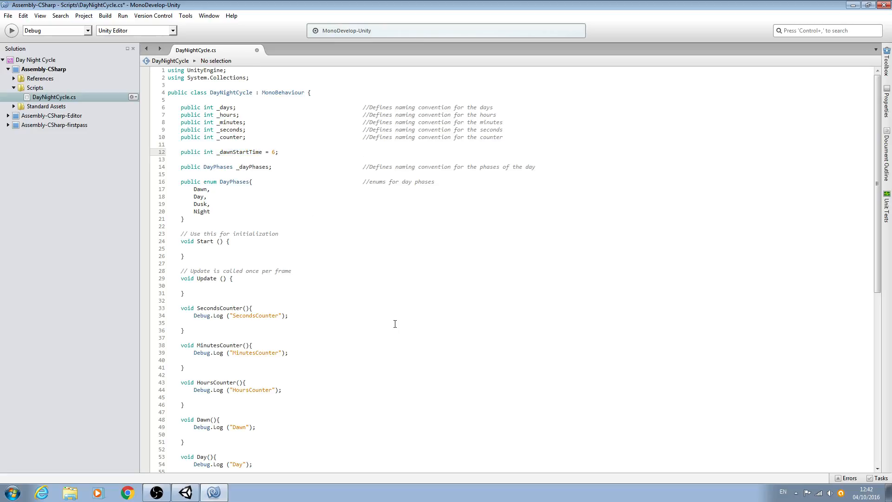
click(363, 152)
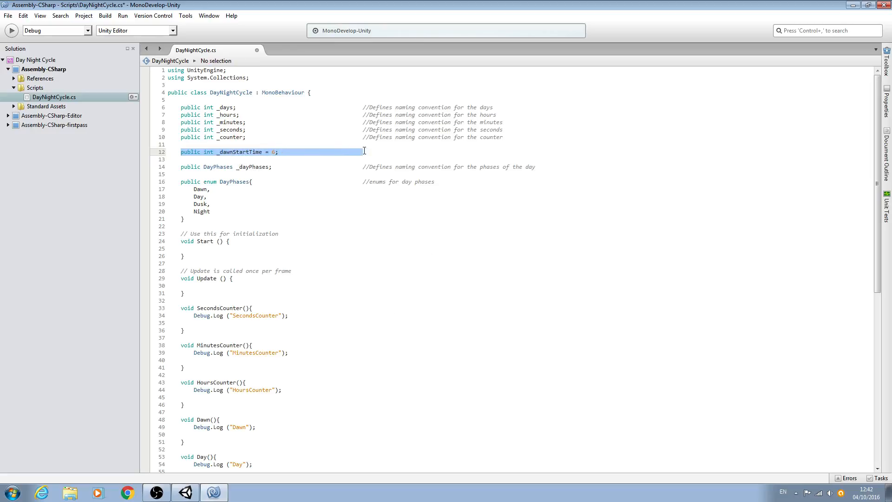
mouse_move(373, 208)
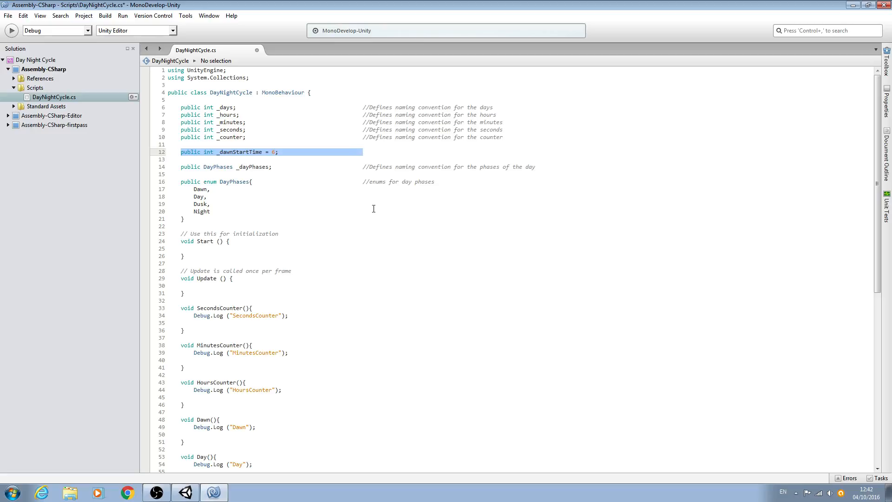
click(231, 152)
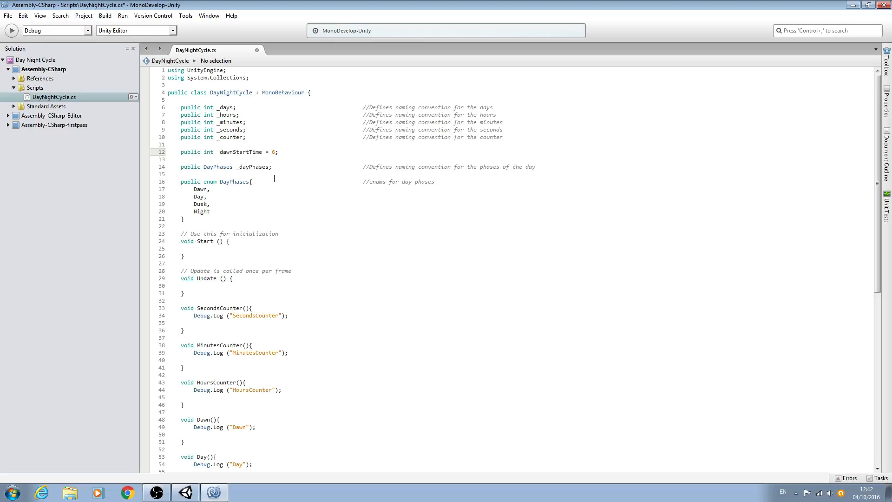
- Comment _dawnStartTime as 'Defines dawn start', retyping its value 6
text(//)
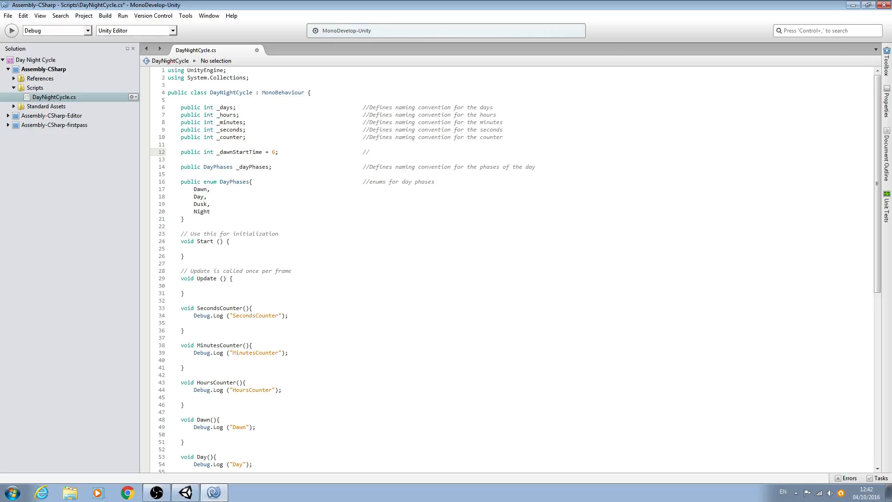
double_click(274, 152)
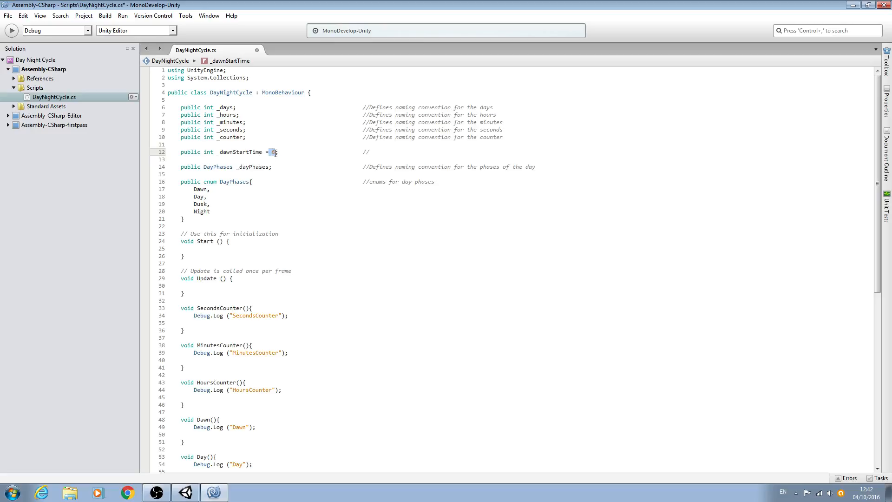
text(6)
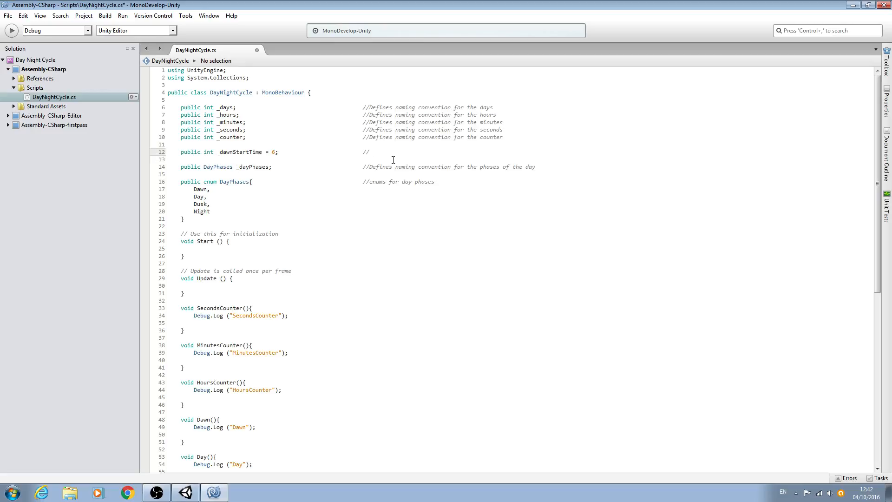
text(Defines)
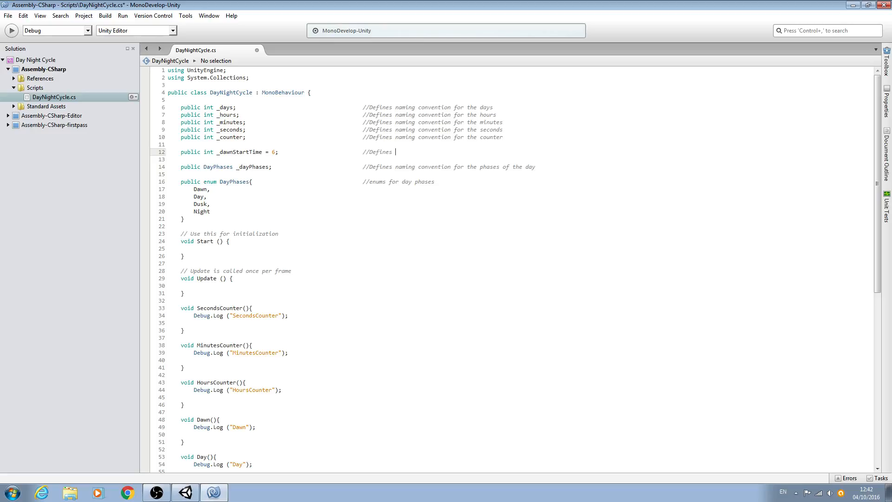
text(dawn s)
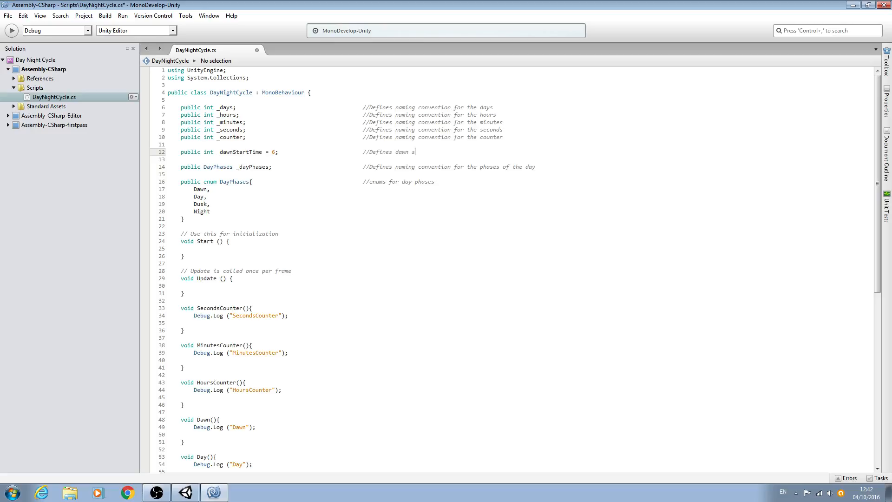
text(tart)
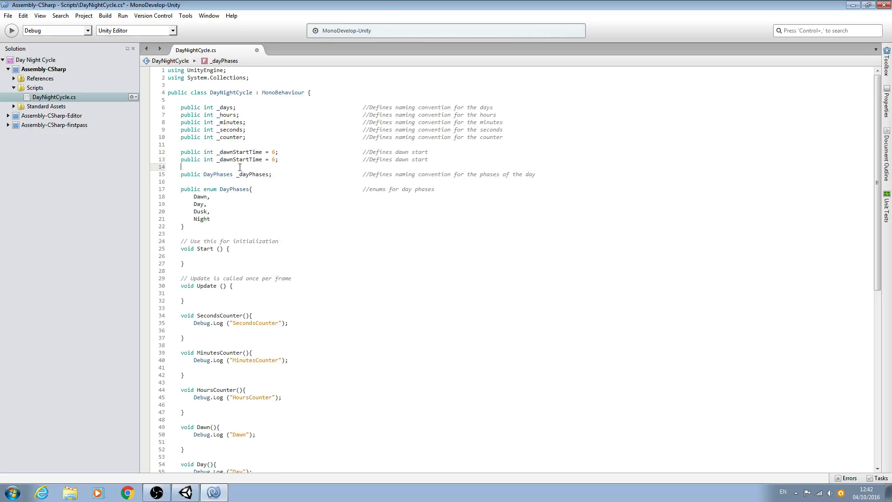
- Paste copies of the dawn start line, setting day start to 8 and updating comments
right_click(234, 174)
text(y)
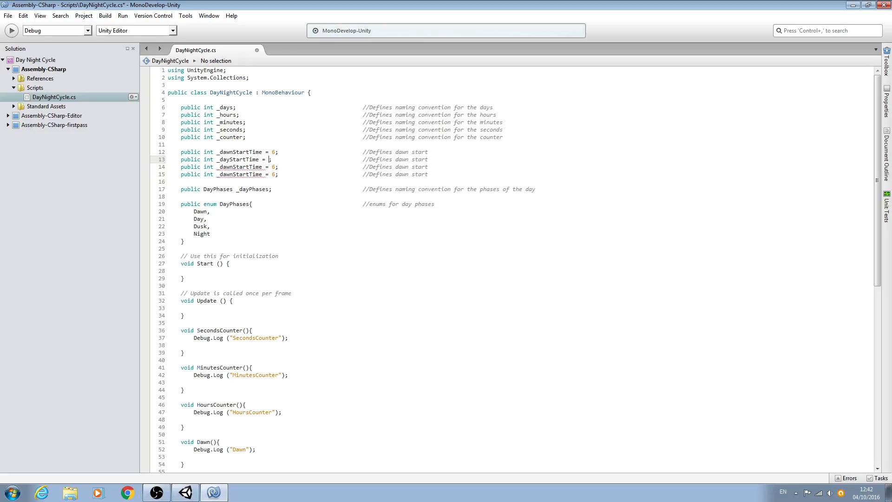
text(8)
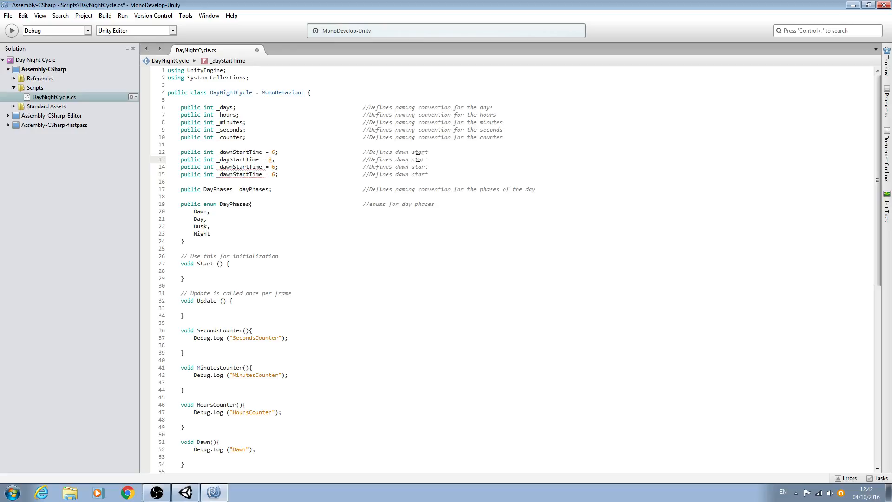
double_click(401, 159)
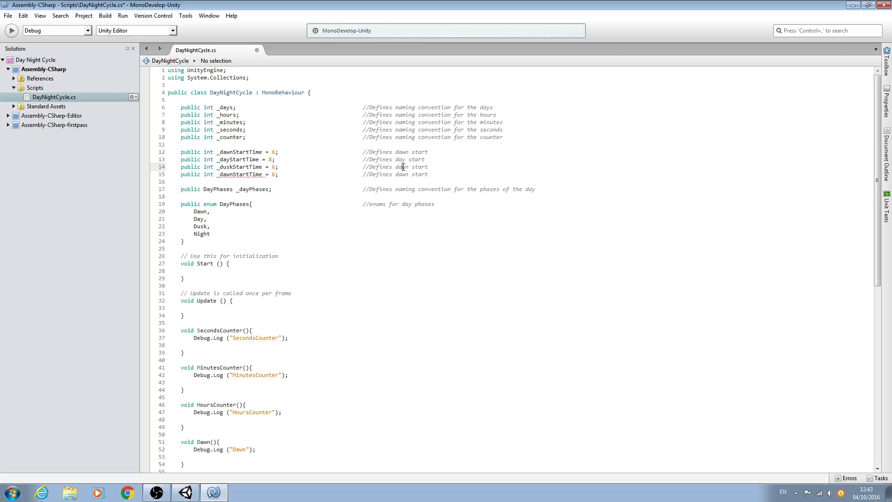
text(dusk)
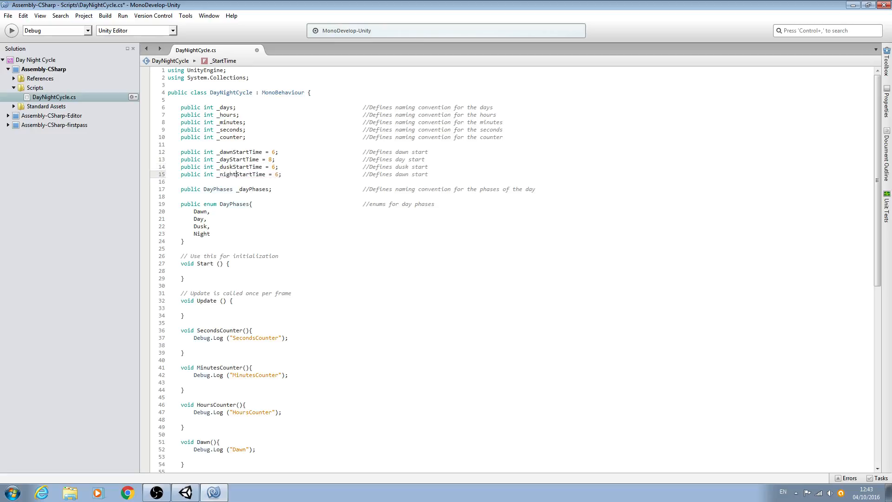
double_click(402, 174)
text(ight)
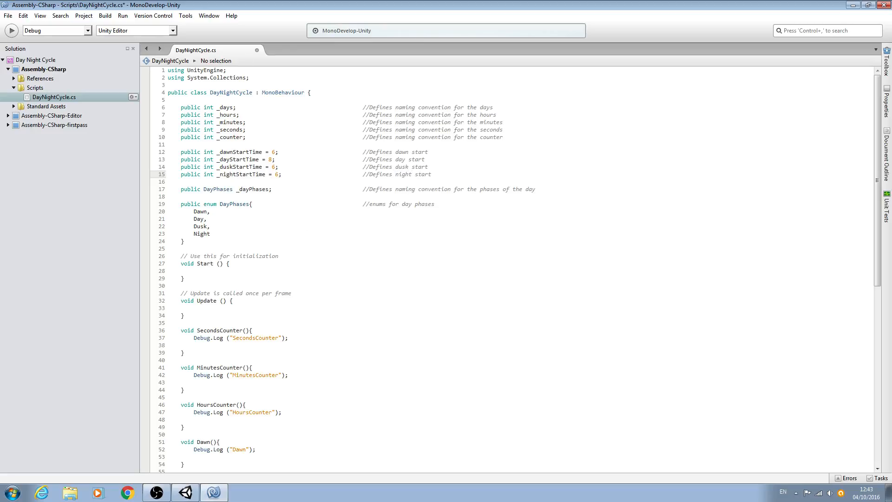
- Set _duskStartTime to 18 and _nightStartTime to 20
click(275, 167)
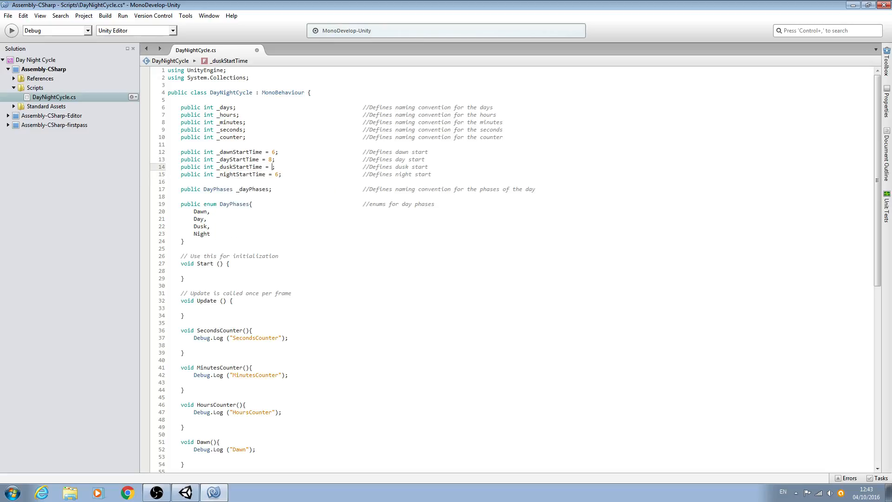
key(Backspace)
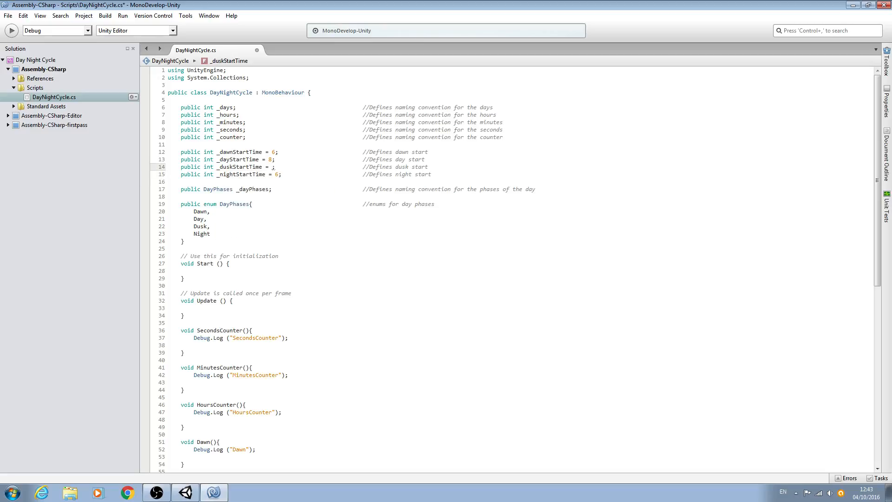
text(18)
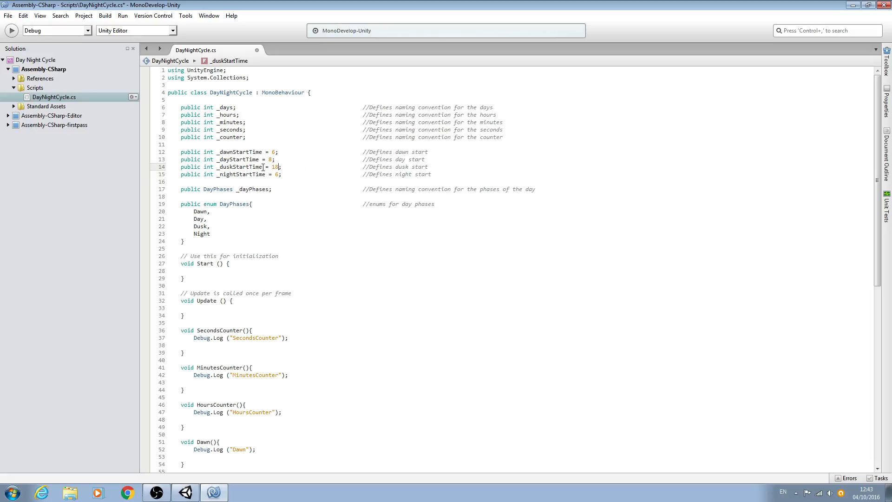
double_click(275, 166)
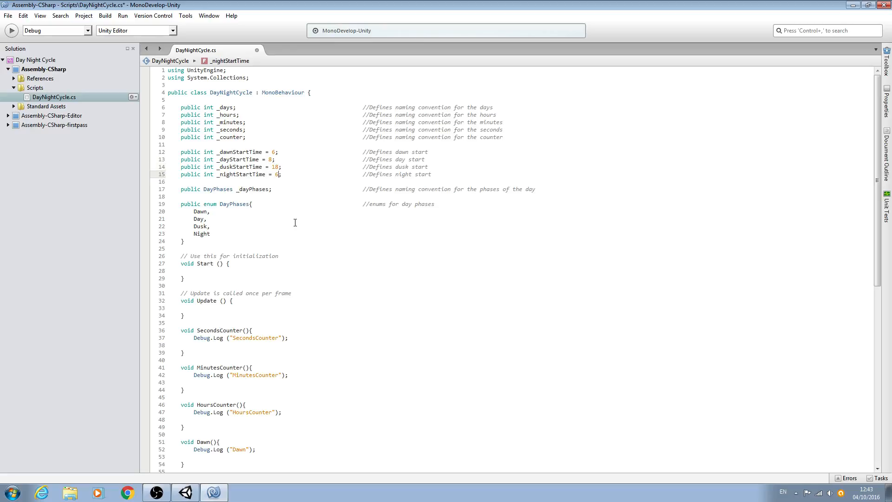
key(BackSpace)
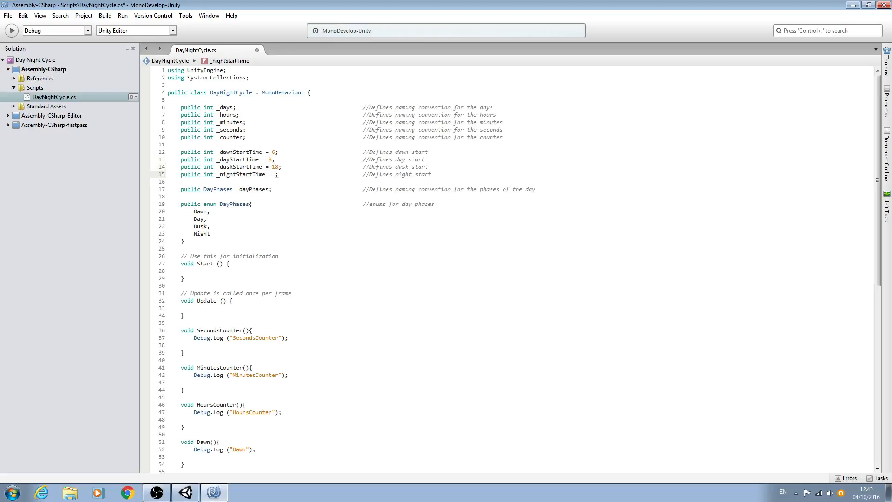
text(20)
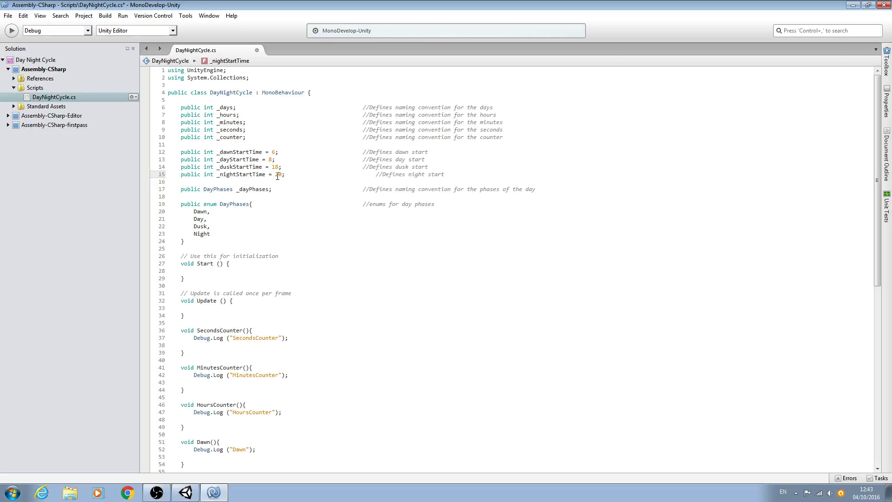
text(20)
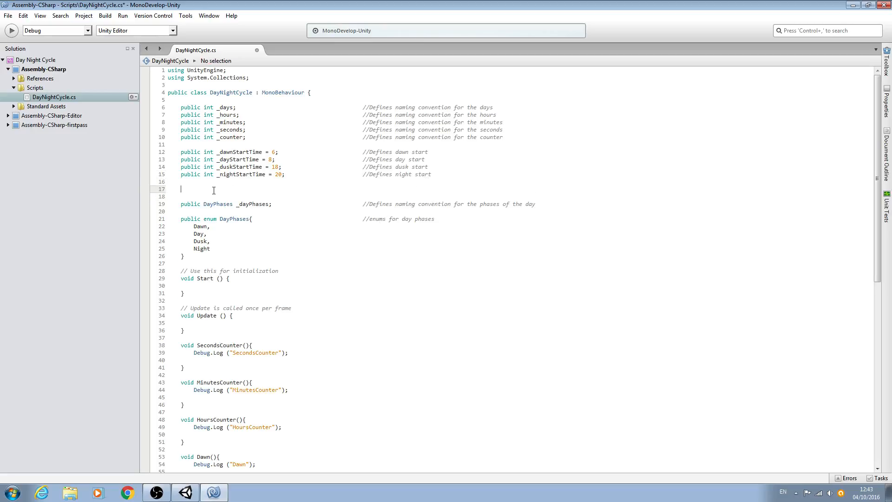
- Declare public float _sunDimTime = 0.01f; commented 'speed at which sun dims'
text(public float)
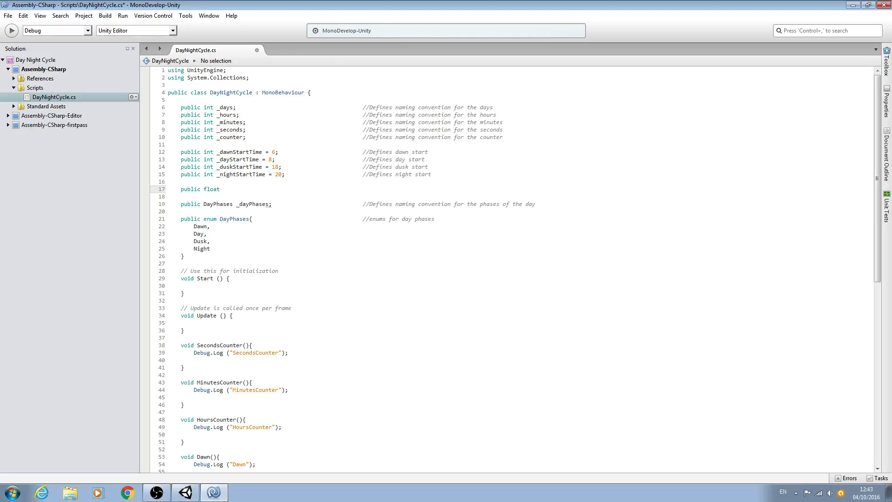
text(_sunD)
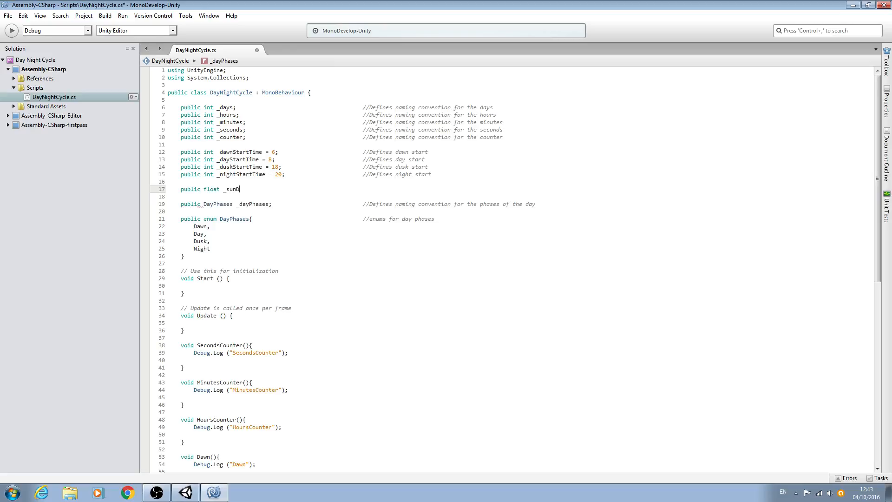
text(imTime =)
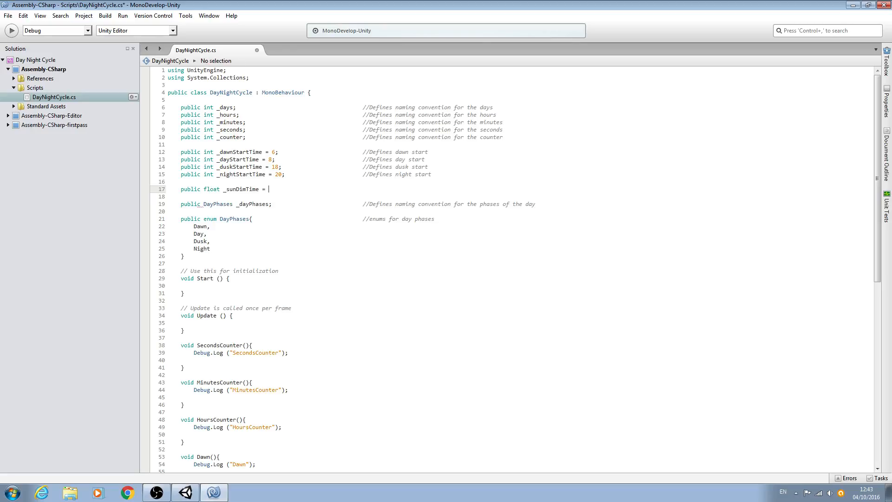
text(0.01)
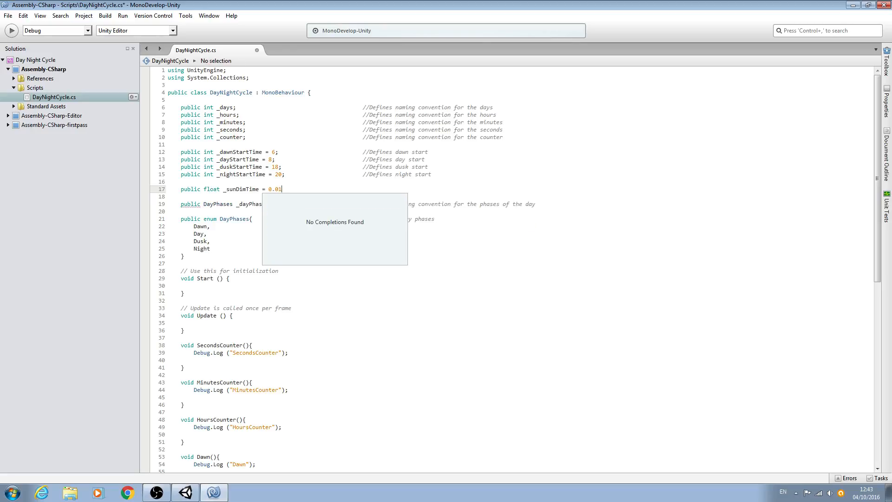
text(f;)
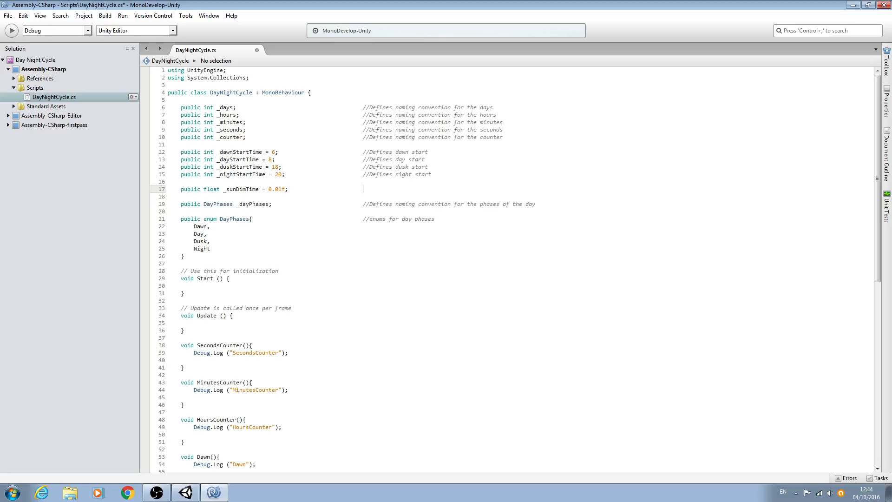
text(//speed at which sun)
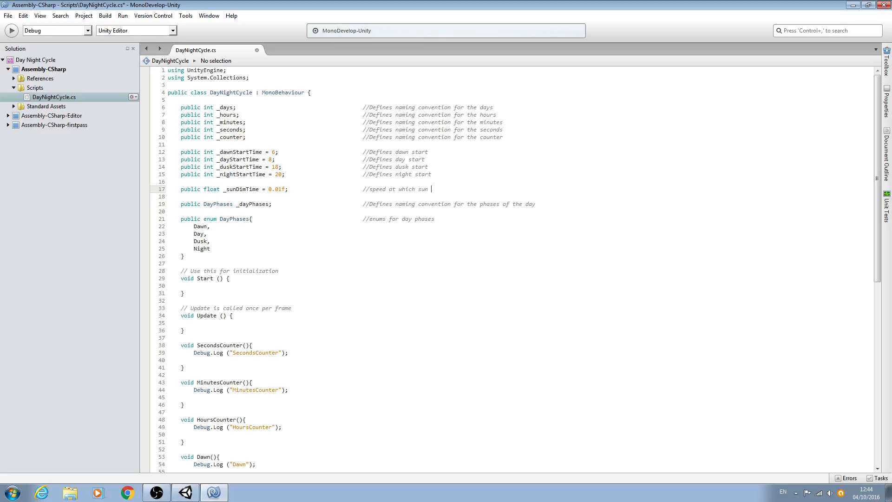
text(dims)
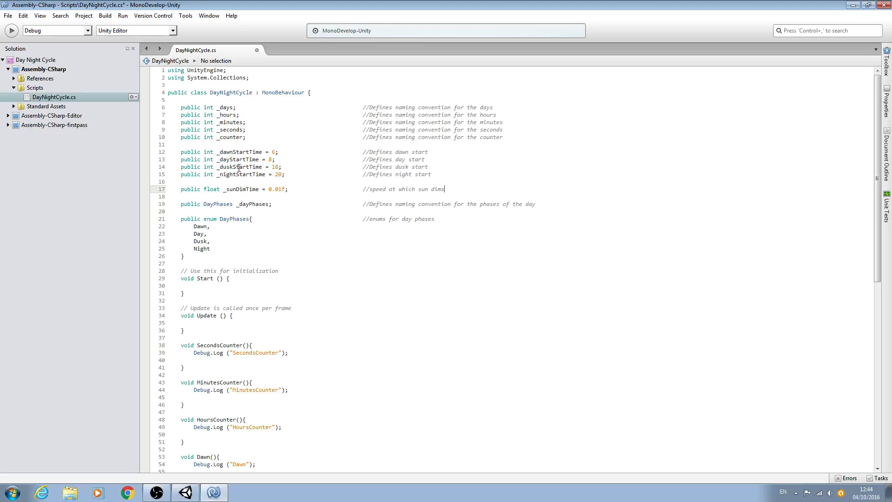
- Copy the _sunDimTime line and paste duplicates below it
right_click(269, 189)
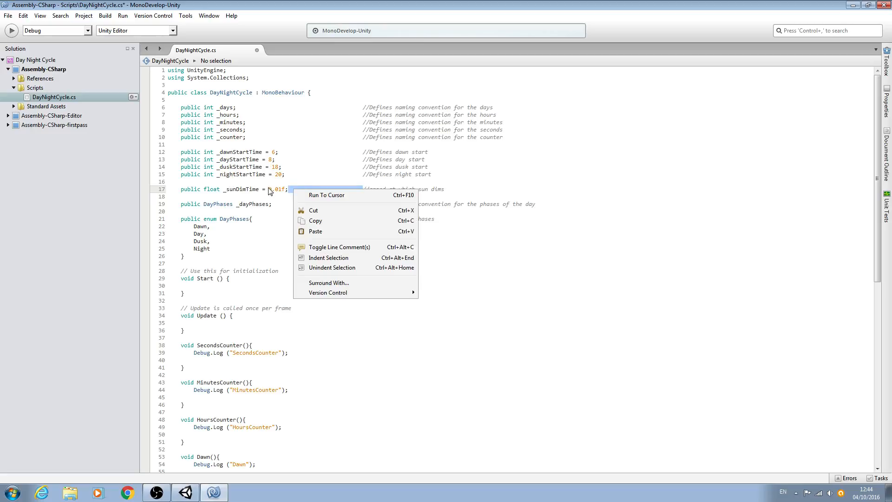
click(228, 190)
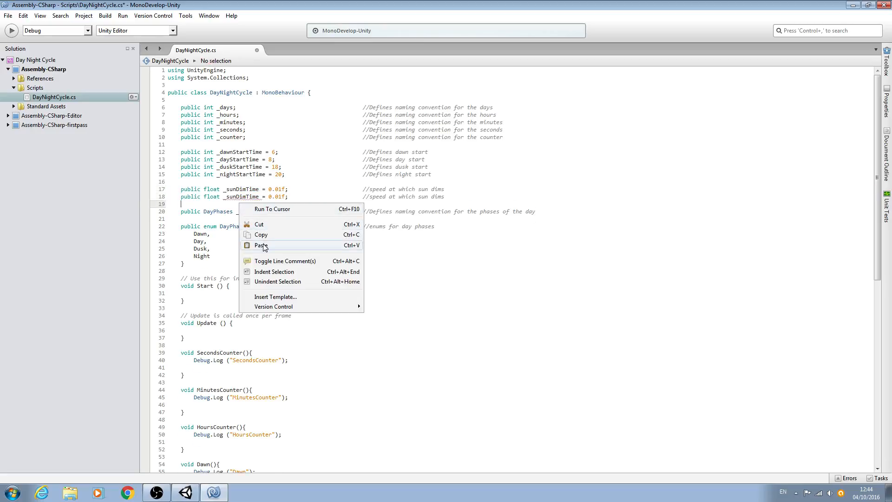
click(261, 245)
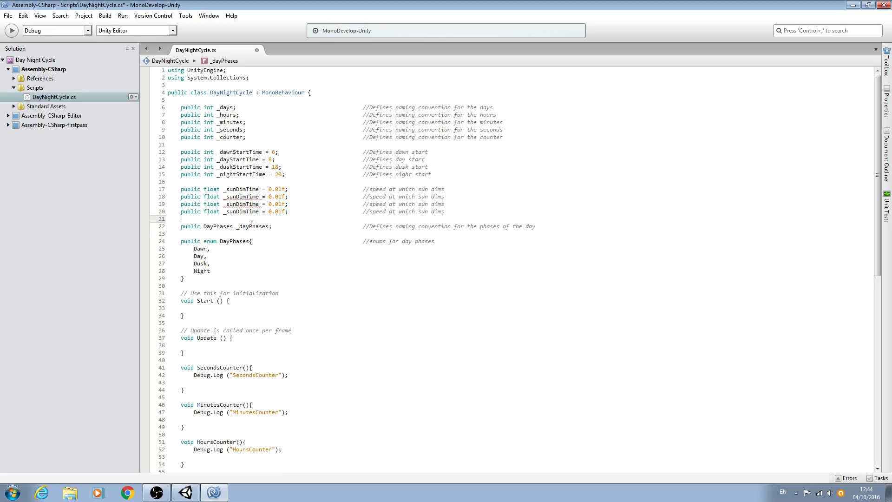
text(public float _sunDimTime = 0.01f;                       //speed at which sun dims)
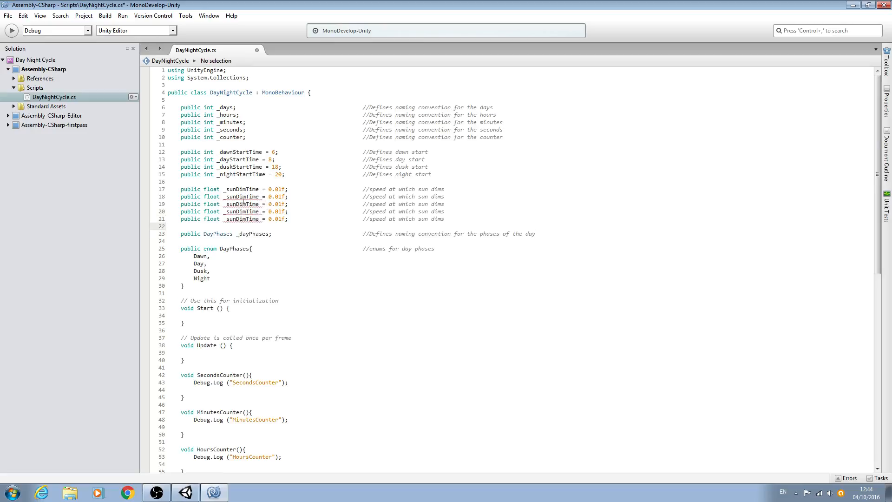
- Rename the second copy to _dawnSunIntensity with value 0.5f, then select the declarations
click(231, 196)
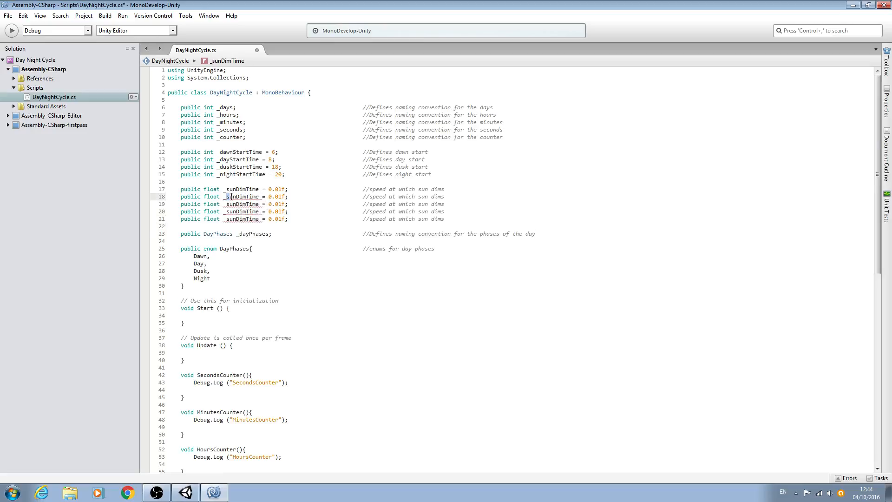
double_click(240, 196)
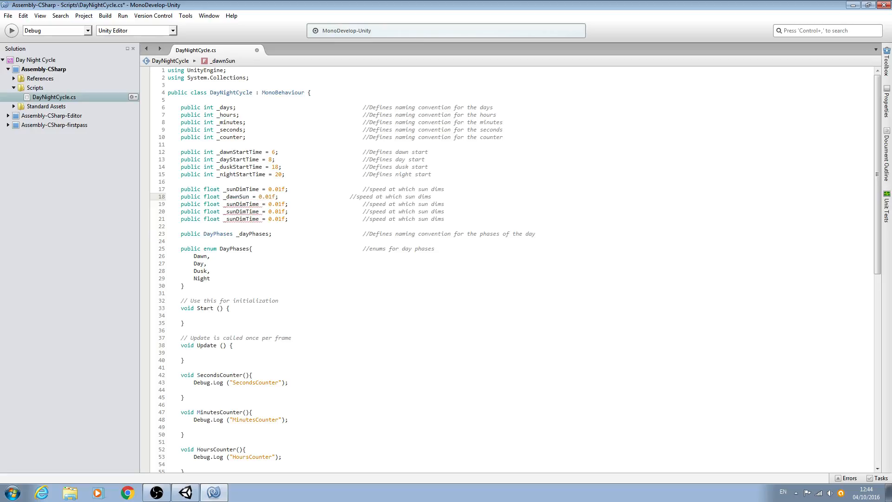
text(Intens)
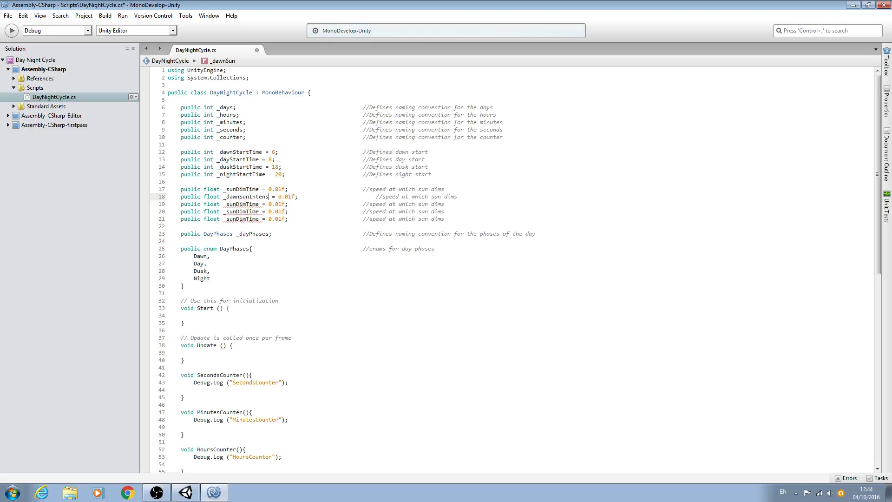
text(ity)
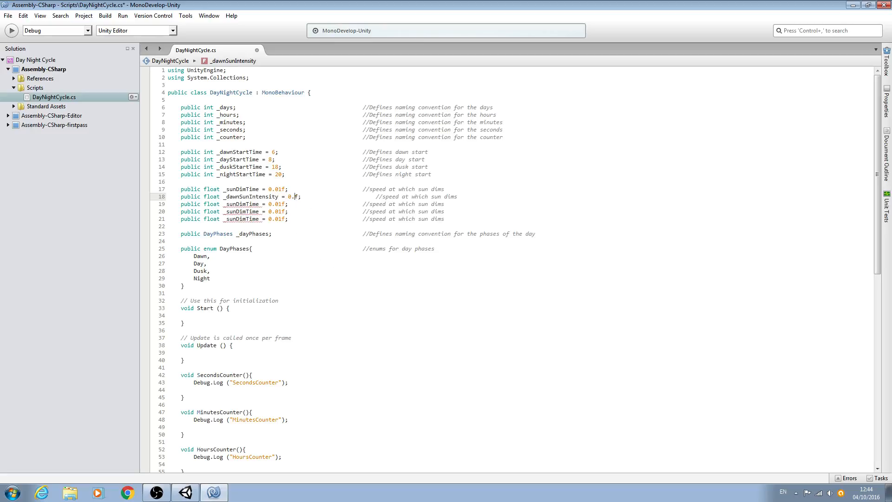
text(5)
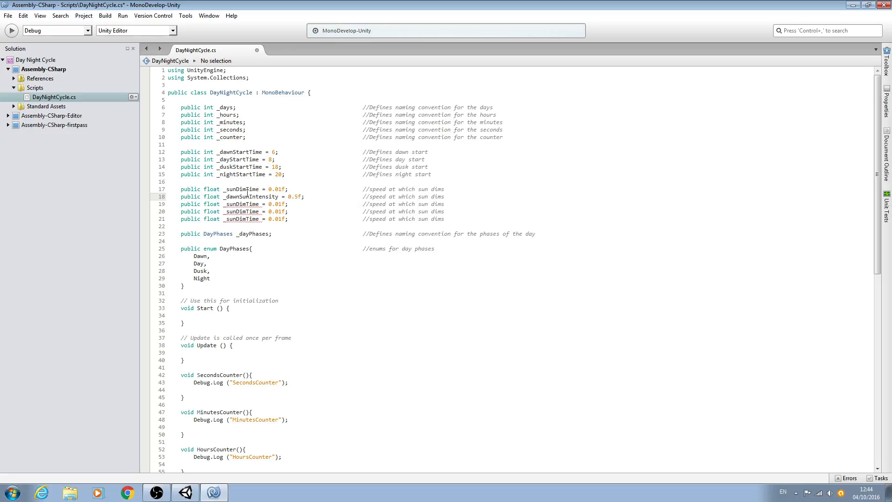
drag(178, 189, 289, 219)
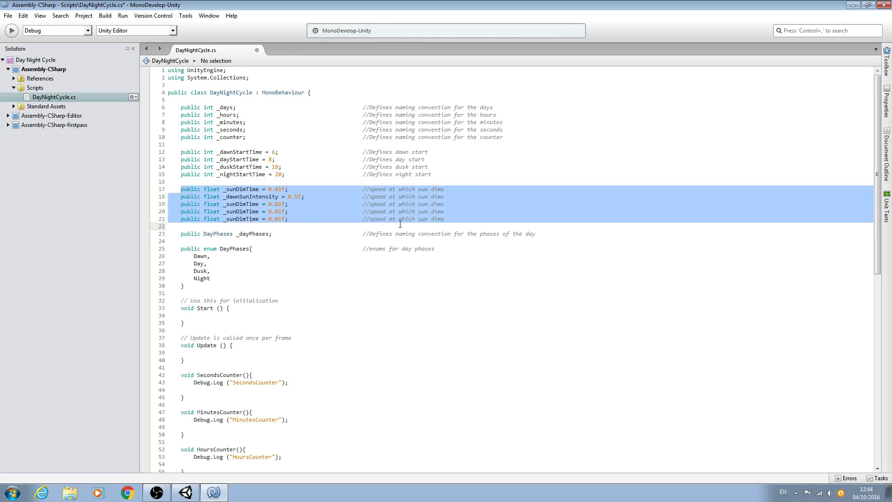
mouse_move(414, 271)
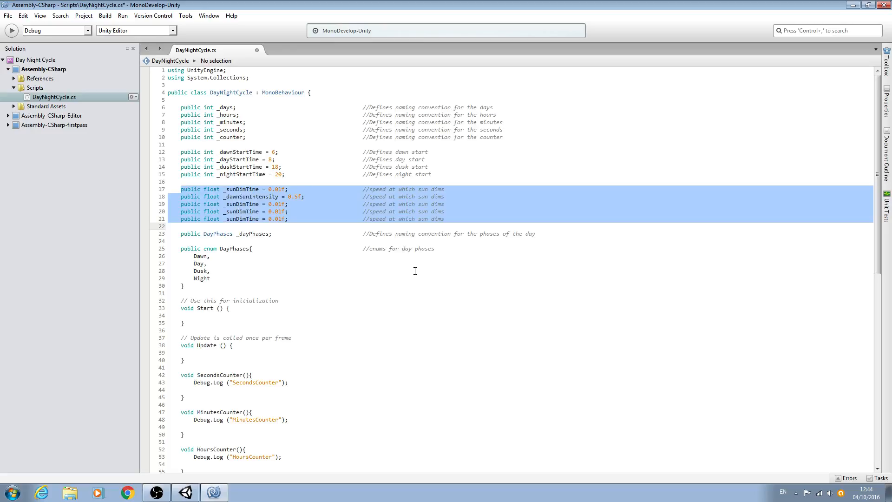
click(179, 151)
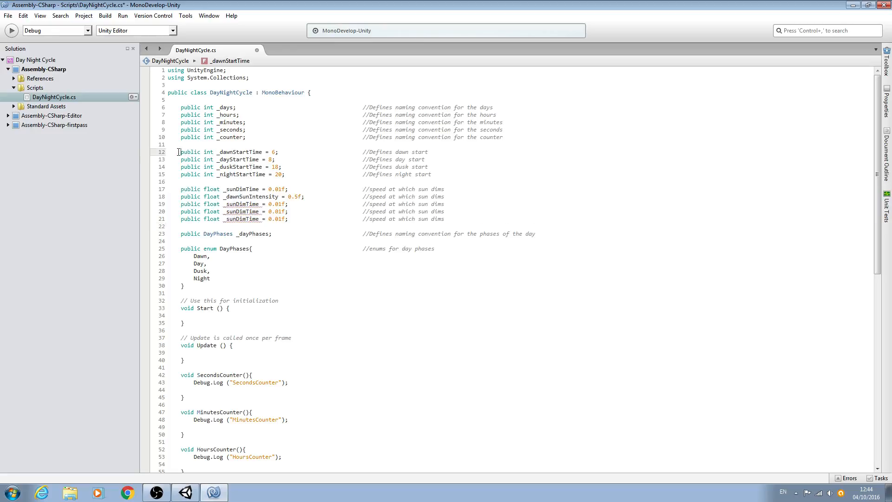
drag(178, 151, 327, 225)
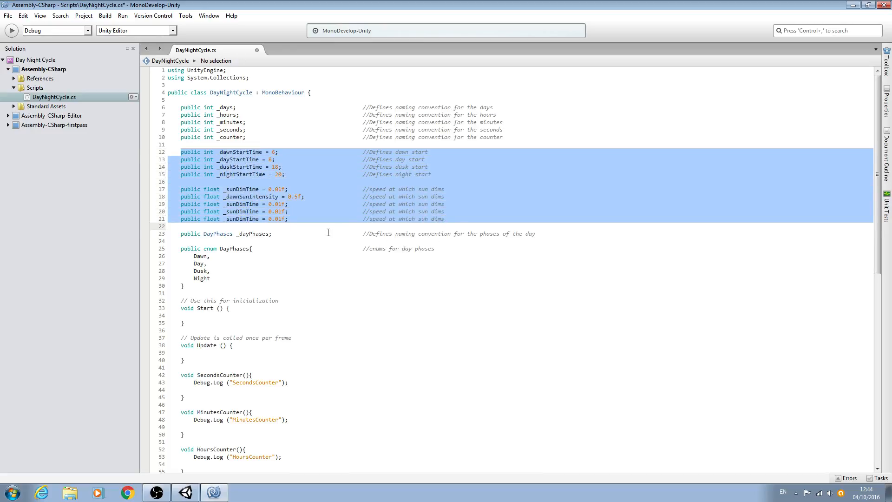
mouse_move(551, 405)
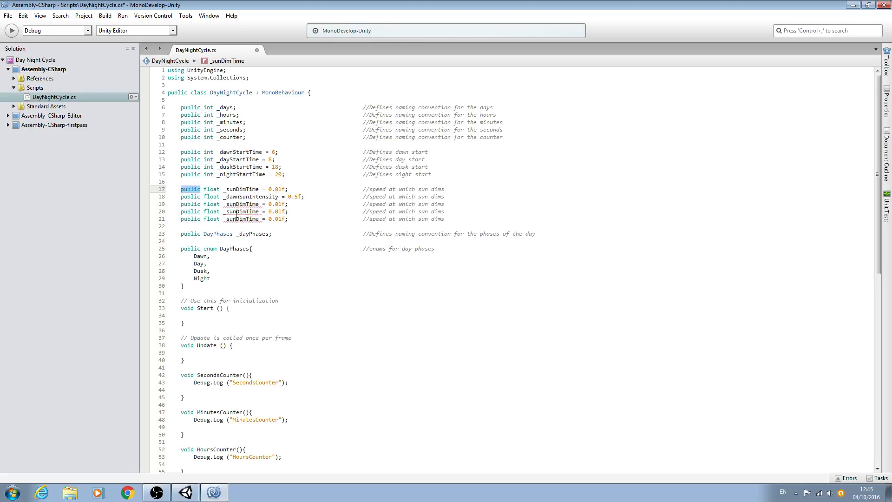
mouse_move(472, 114)
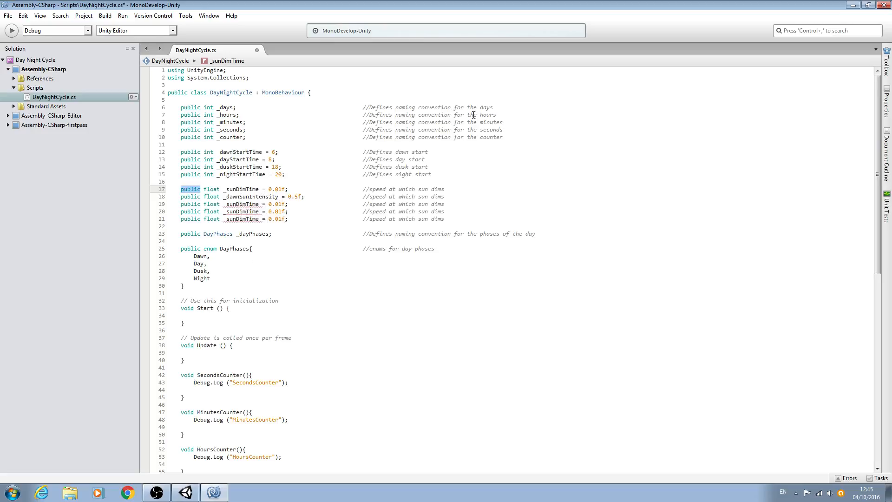
mouse_move(358, 209)
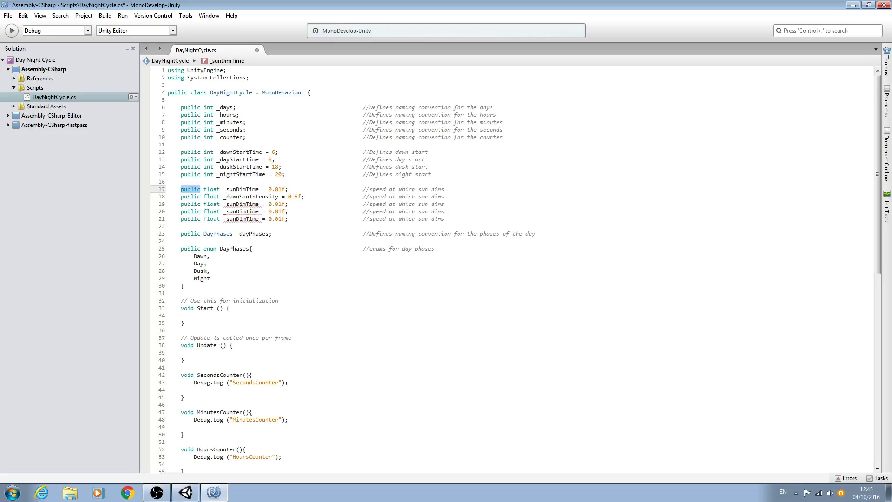
mouse_move(389, 211)
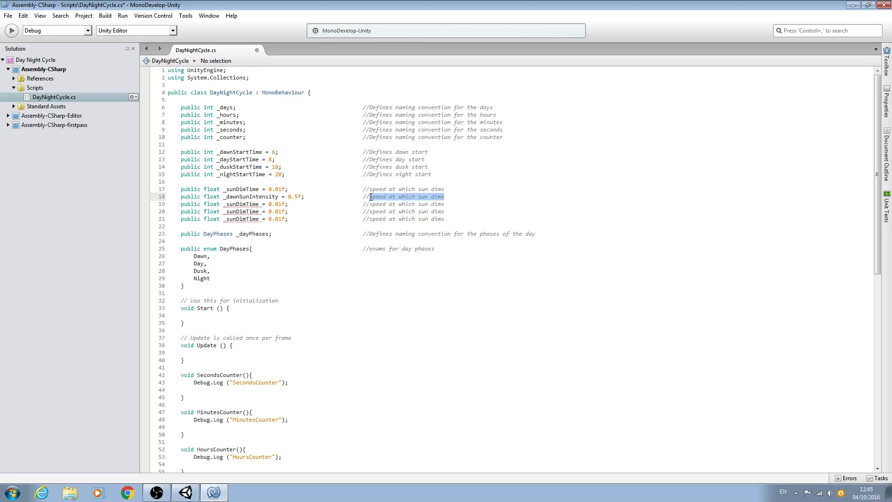
- Complete 'Dawn sun strength' and make line 19 _daySunIntensity = 1f, 'Day sun strength'
text(Dawn)
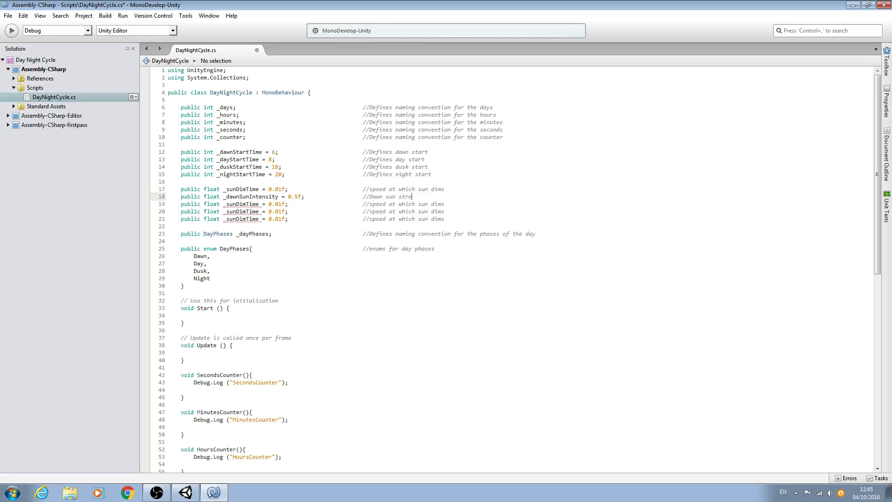
text(ngth)
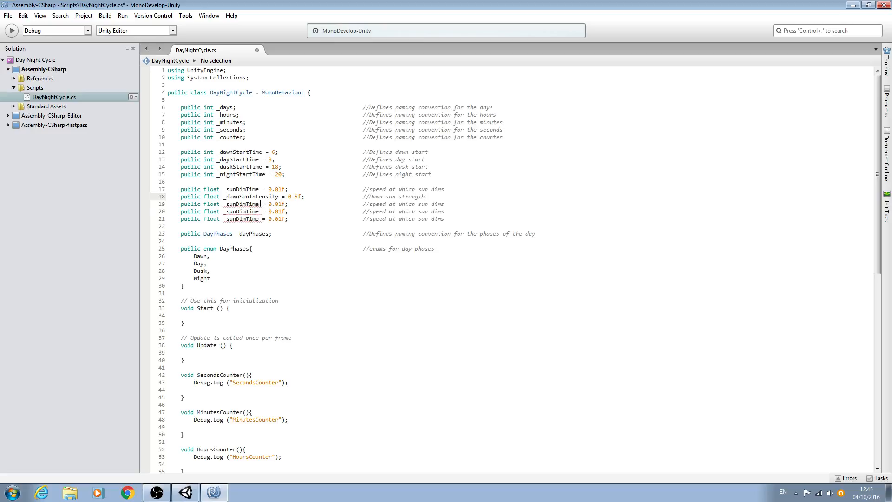
double_click(240, 204)
text(dayS)
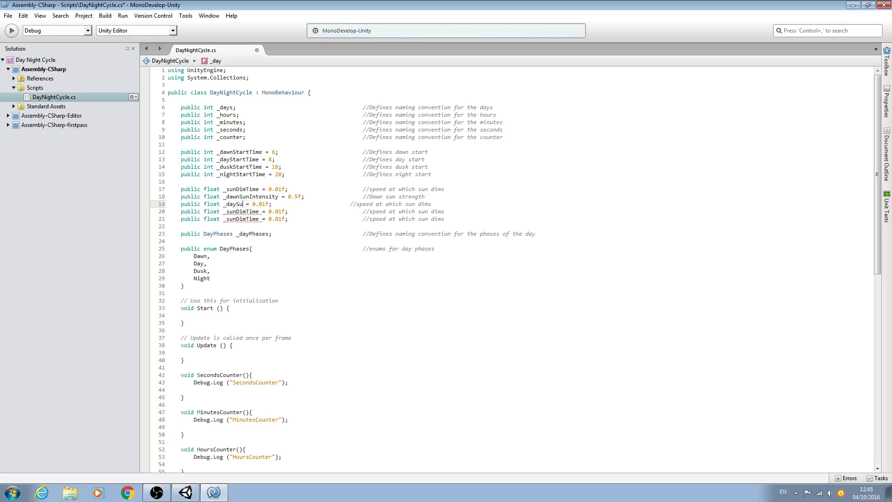
text(nIntensity)
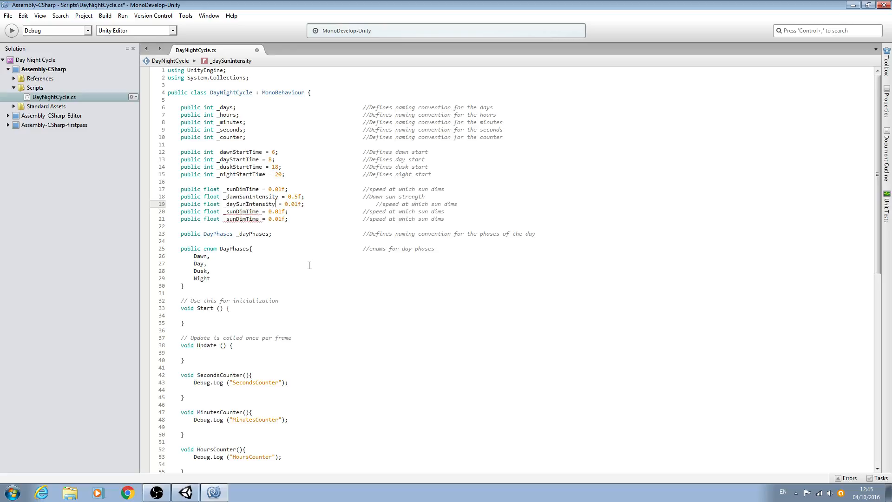
double_click(289, 204)
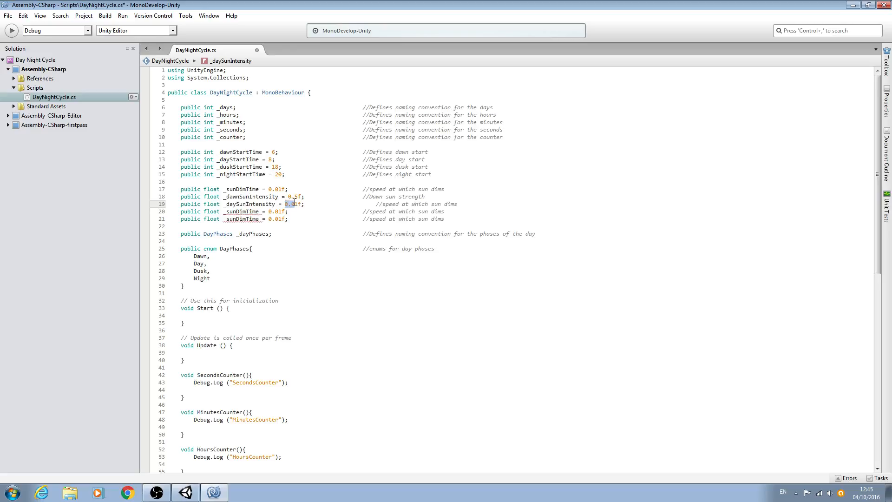
text(1)
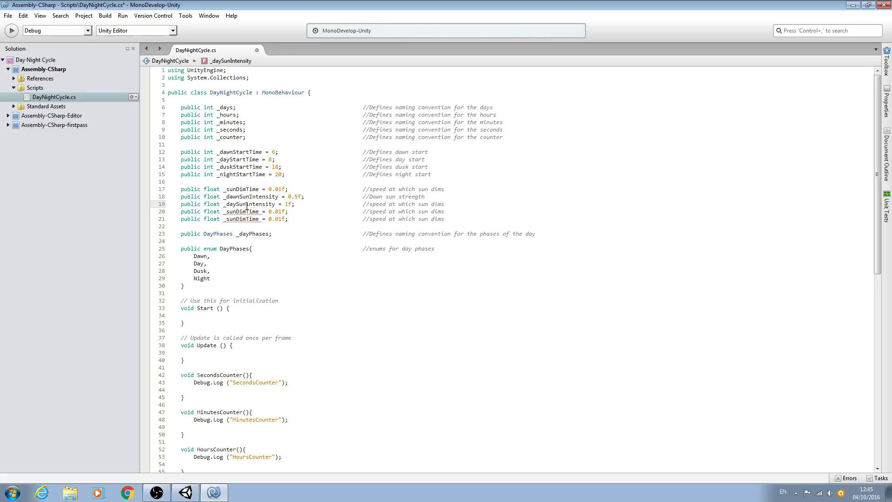
click(447, 204)
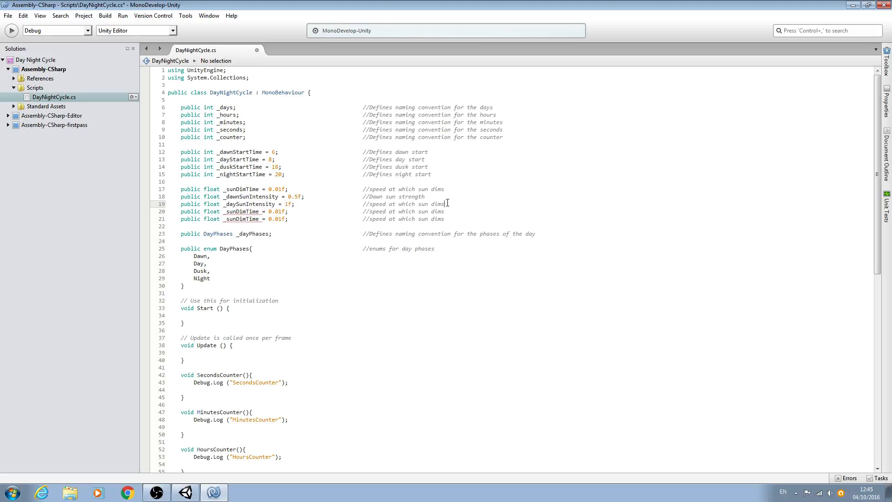
drag(368, 204, 445, 203)
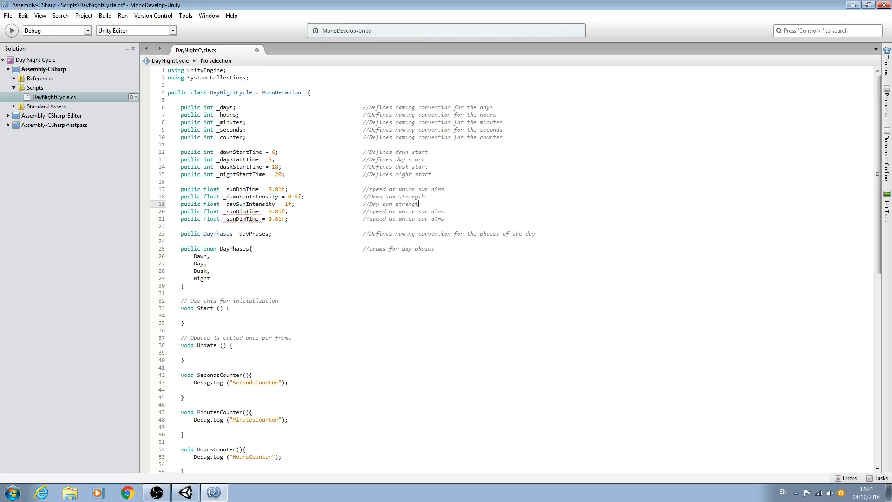
click(259, 211)
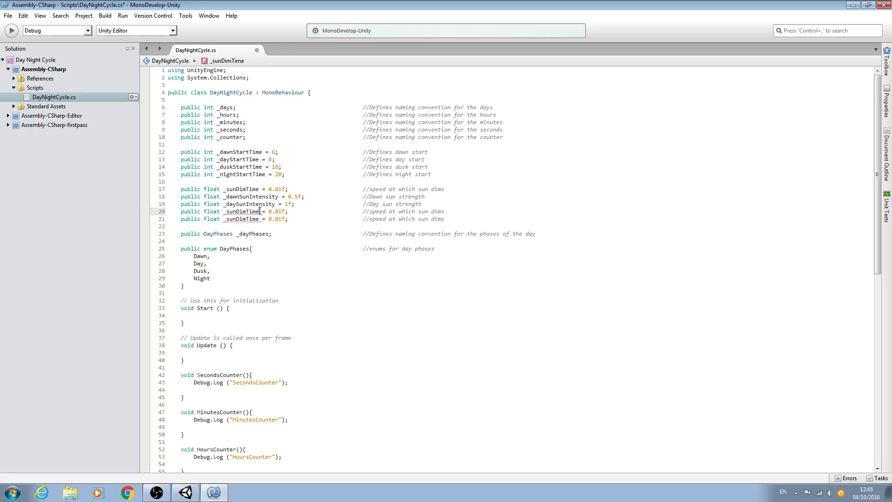
- Make line 20 _duskSunIntensity = 0.25f with the comment 'Dusk sun strength'
double_click(242, 211)
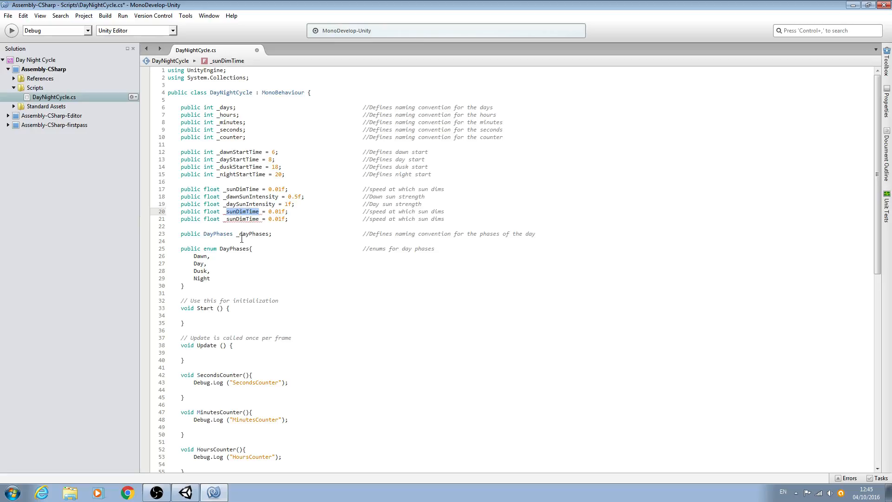
text(_duckS)
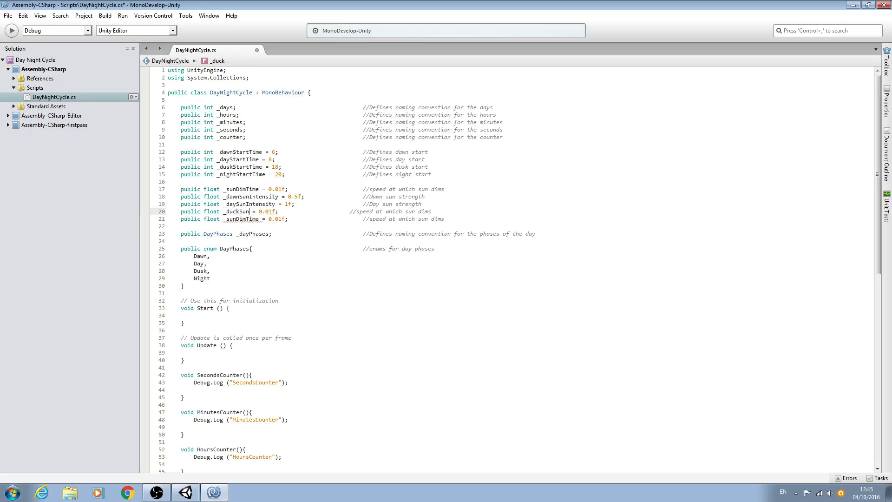
text(Intens)
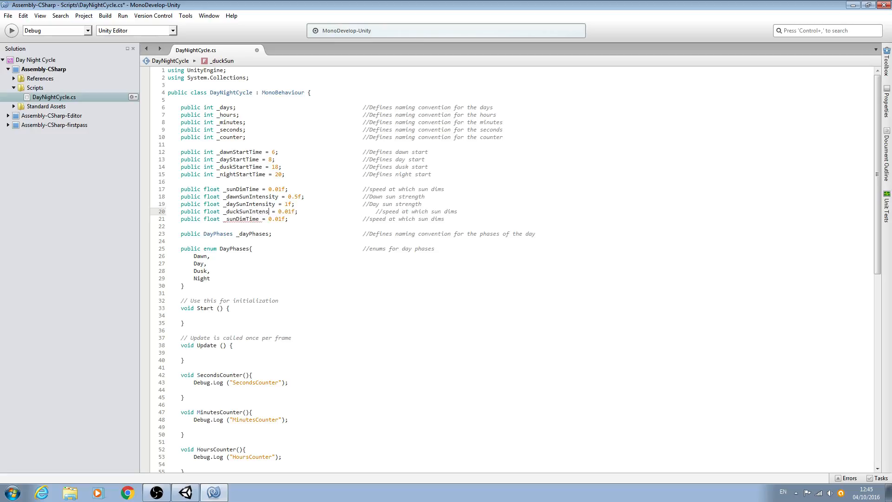
text(ity)
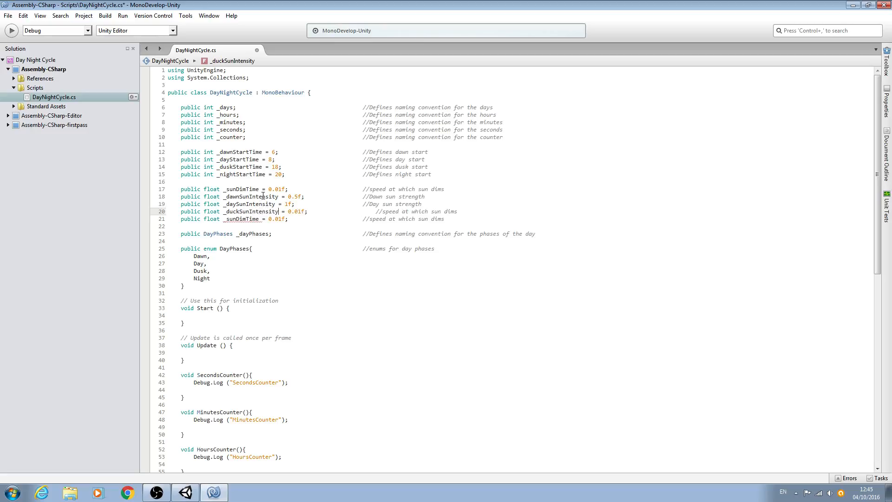
double_click(298, 211)
text(25)
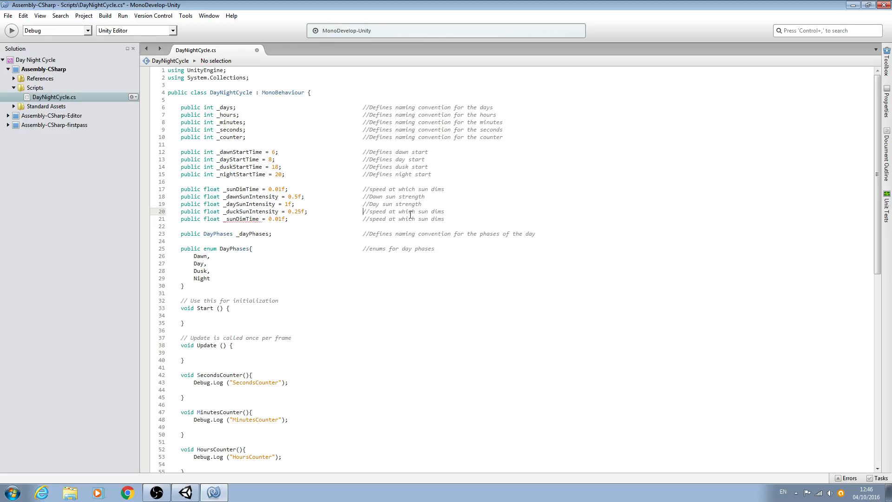
drag(365, 211, 446, 211)
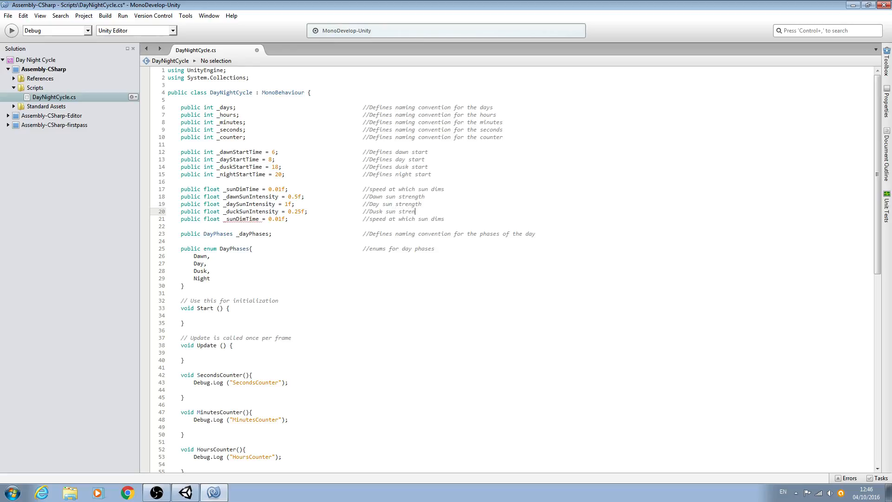
text(gth)
click(306, 219)
text(nightSunIntensity)
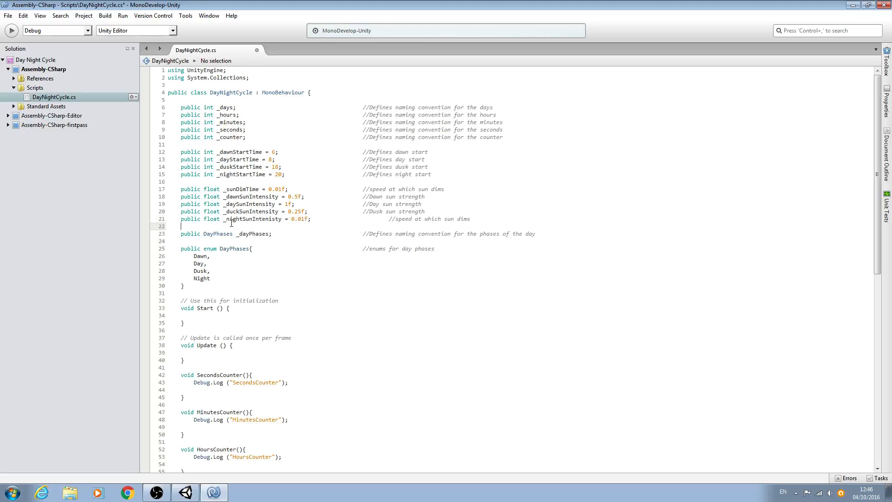
- Review the five sun intensity float declarations, with line 21 holding _nightSunIntensity = 0f
click(239, 219)
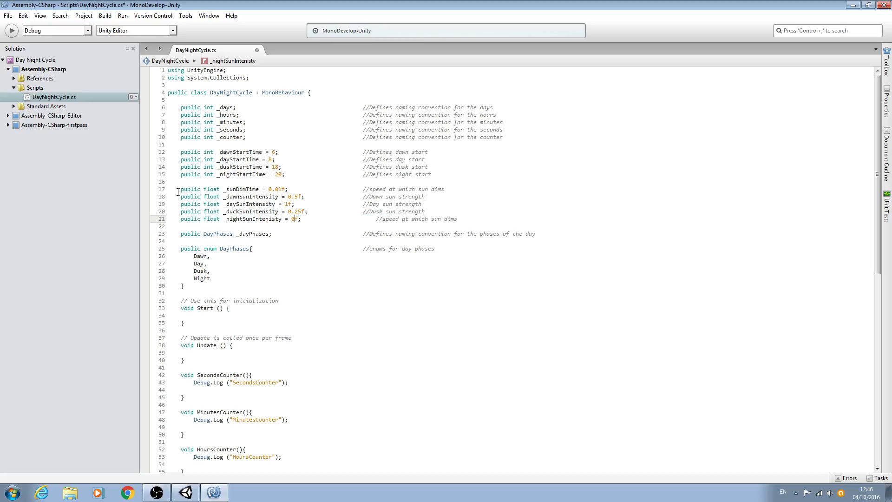
drag(178, 189, 296, 219)
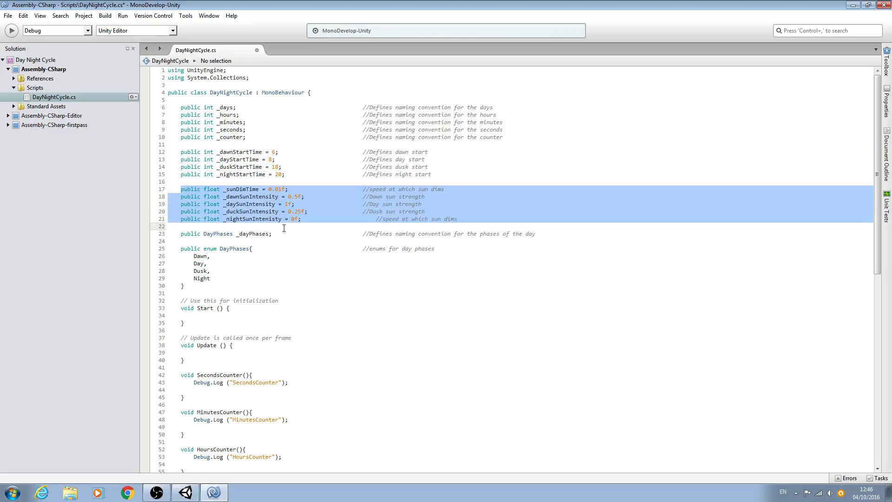
click(295, 219)
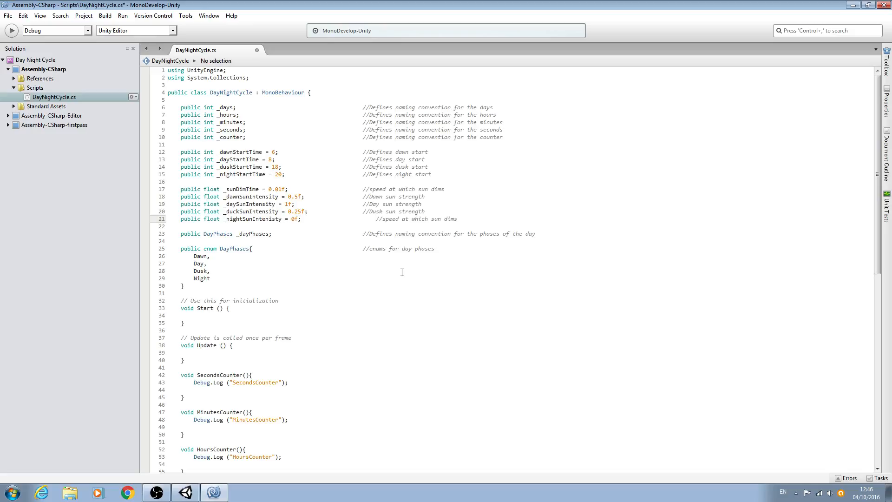
- Replace line 21's old comment with 'Night sun strength'
double_click(437, 219)
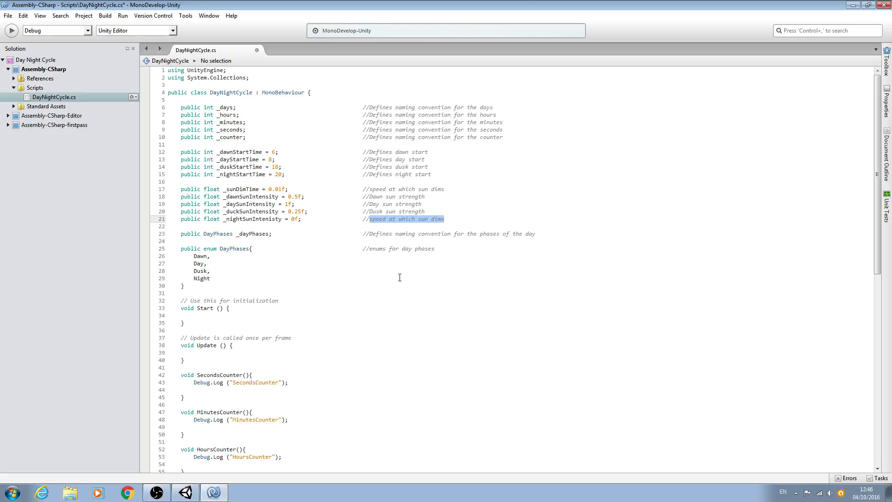
text(Night)
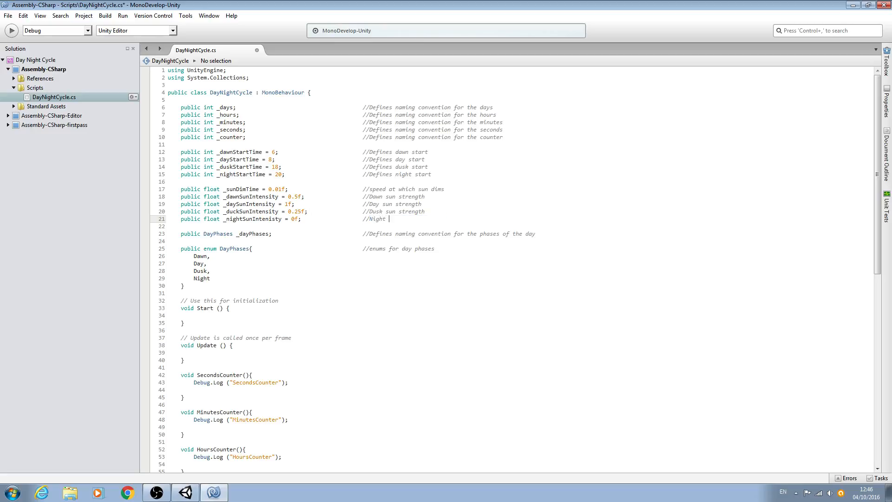
text(sun stre)
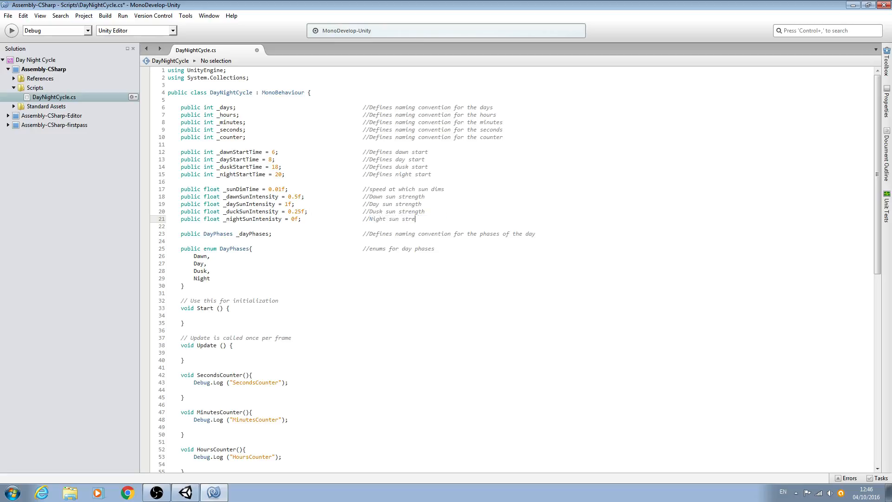
text(ngth)
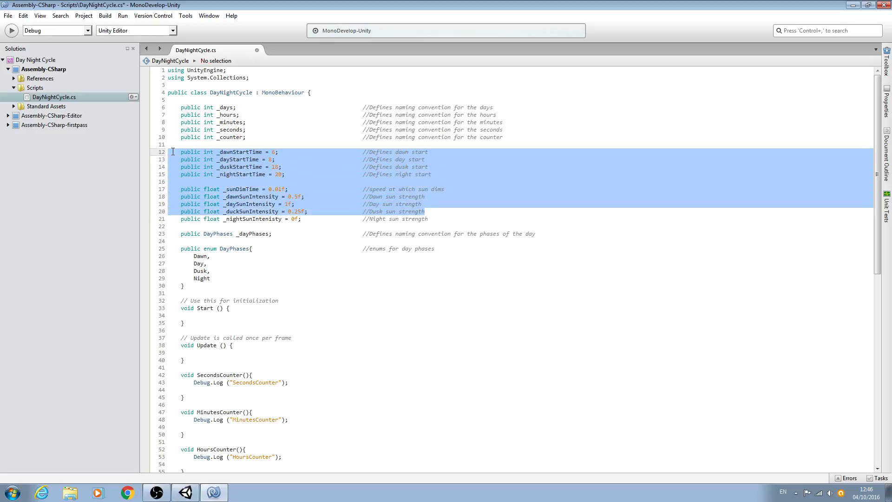
click(428, 219)
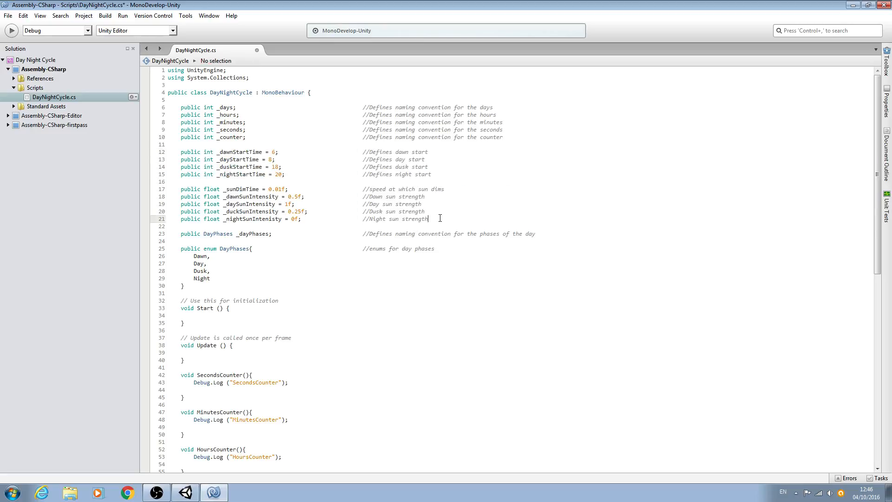
click(235, 219)
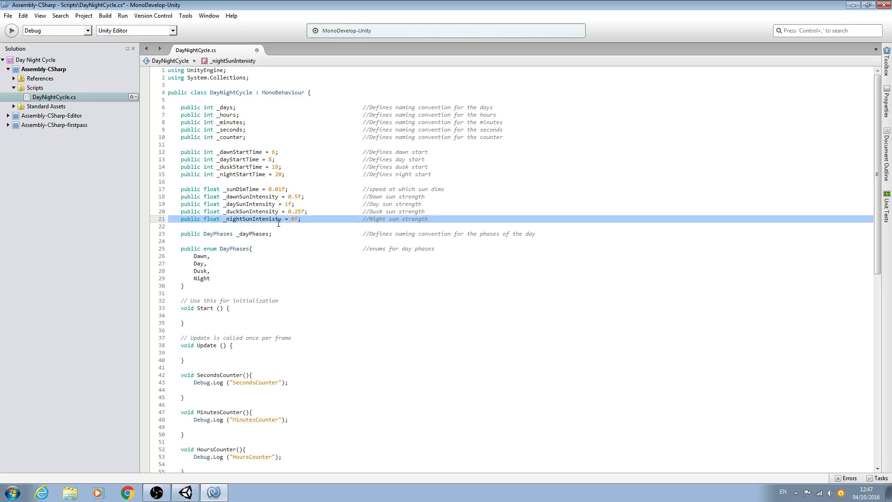
- Verify the _nightSunIntensity value and the lower code while saving DayNightCycle.cs
click(294, 221)
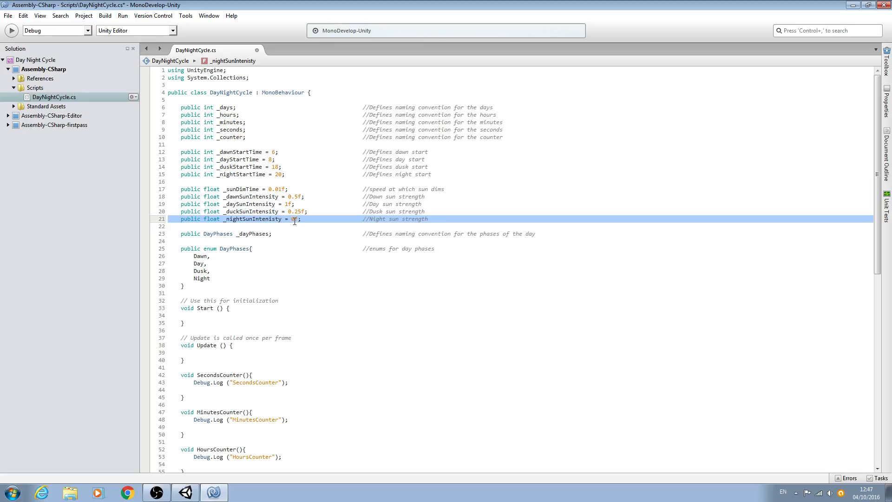
scroll(down, 3)
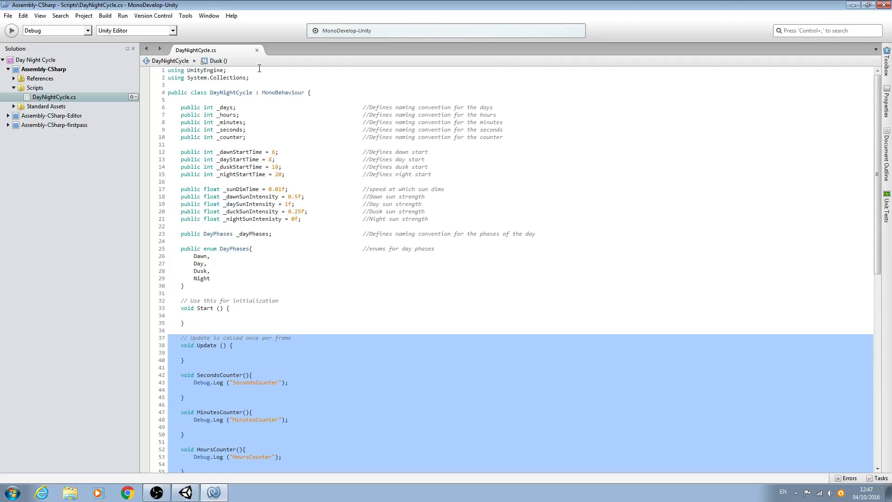
click(347, 355)
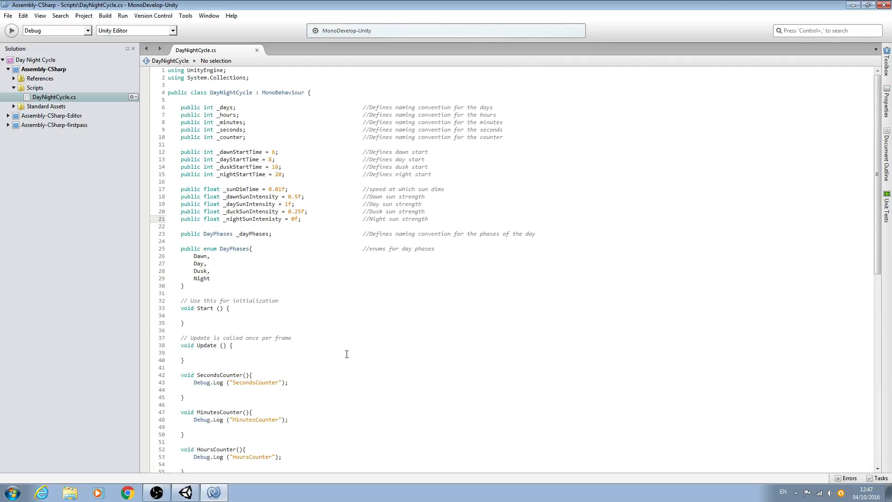